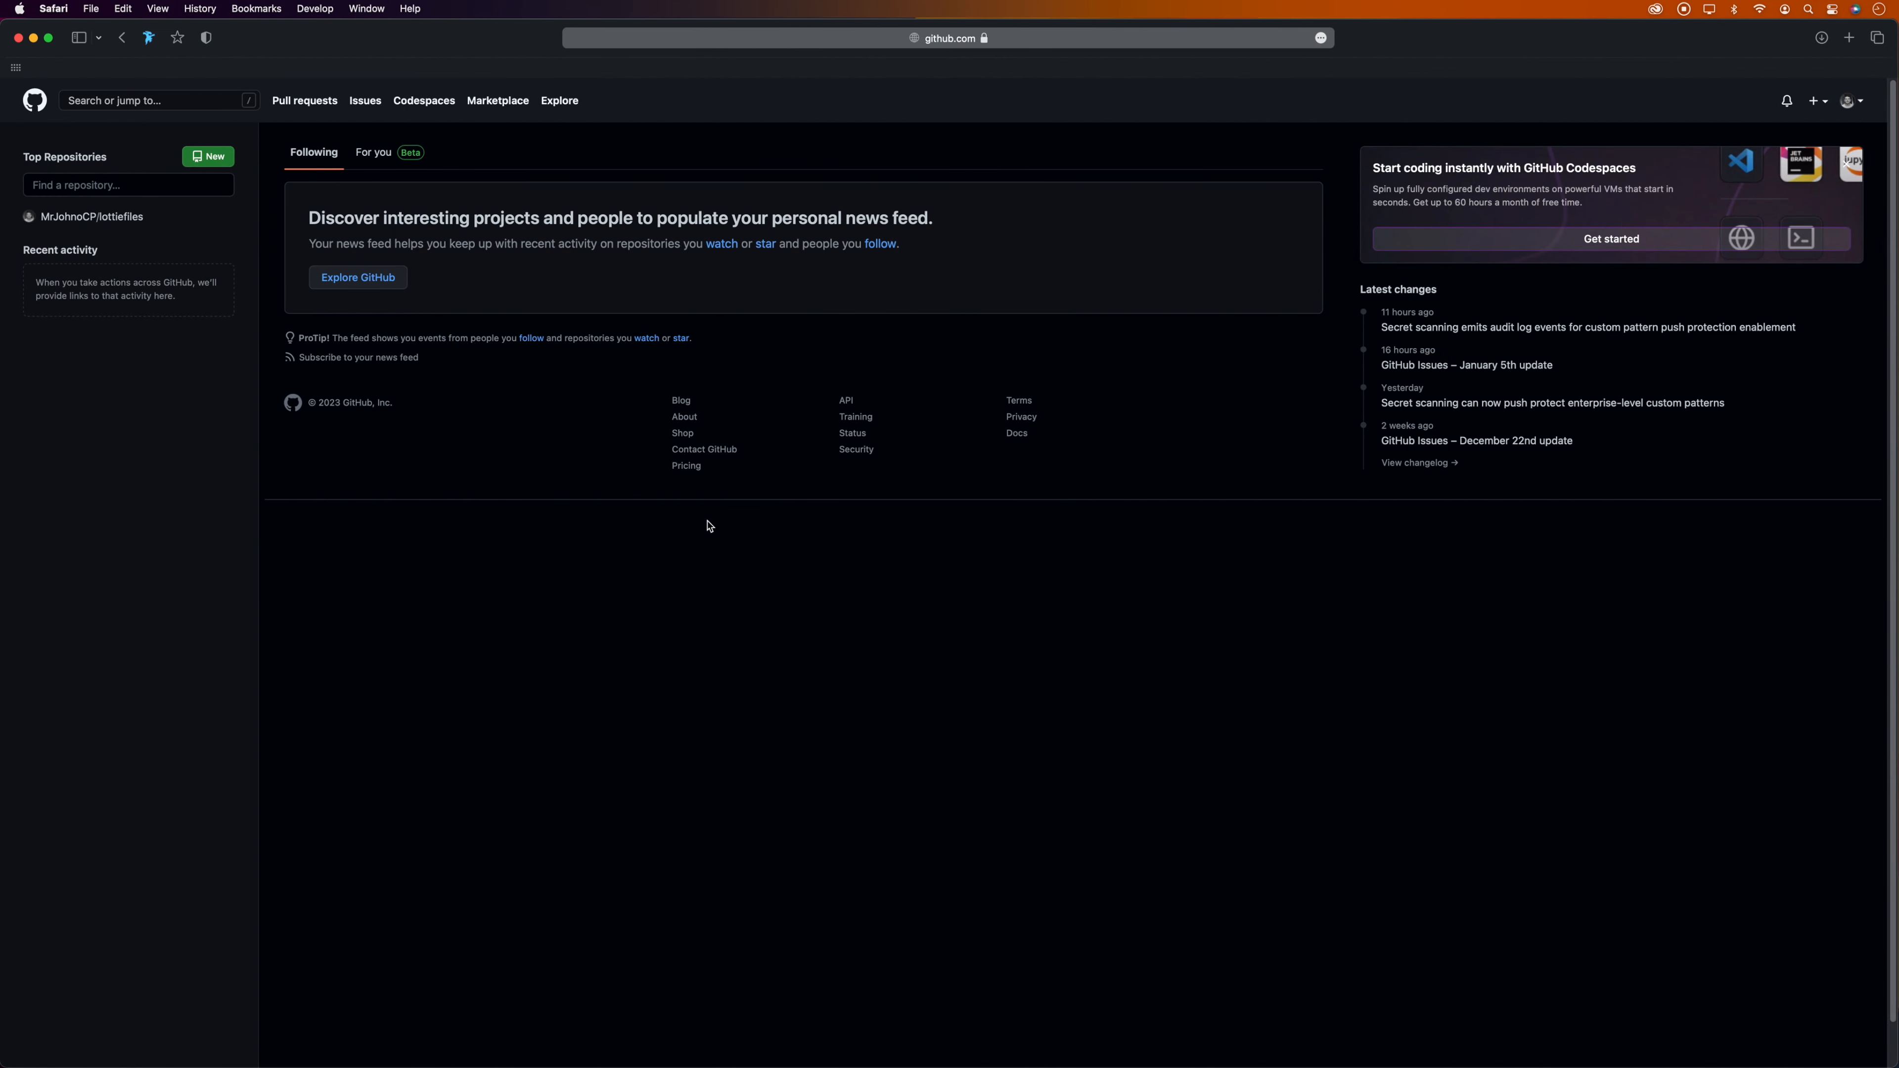
mouse_move(690, 518)
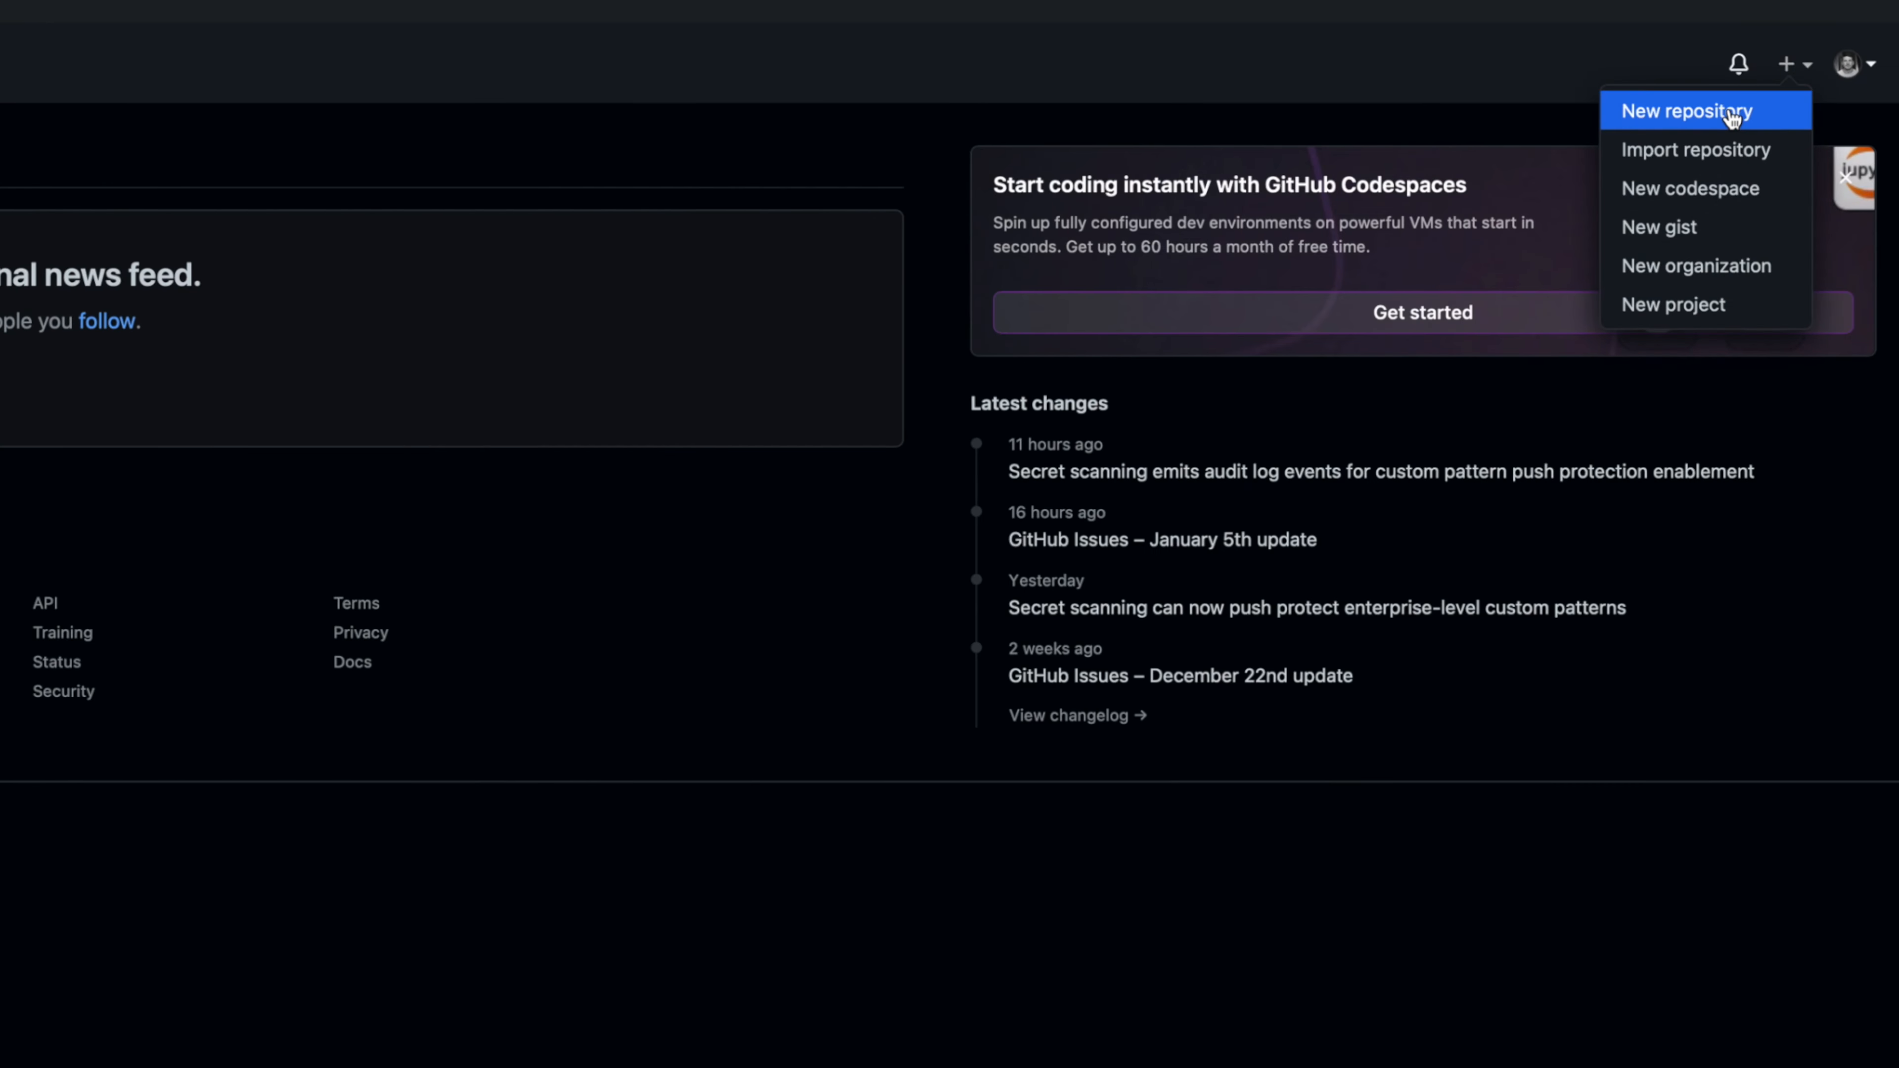
- Start a new repository from the + menu in the top bar
click(1678, 110)
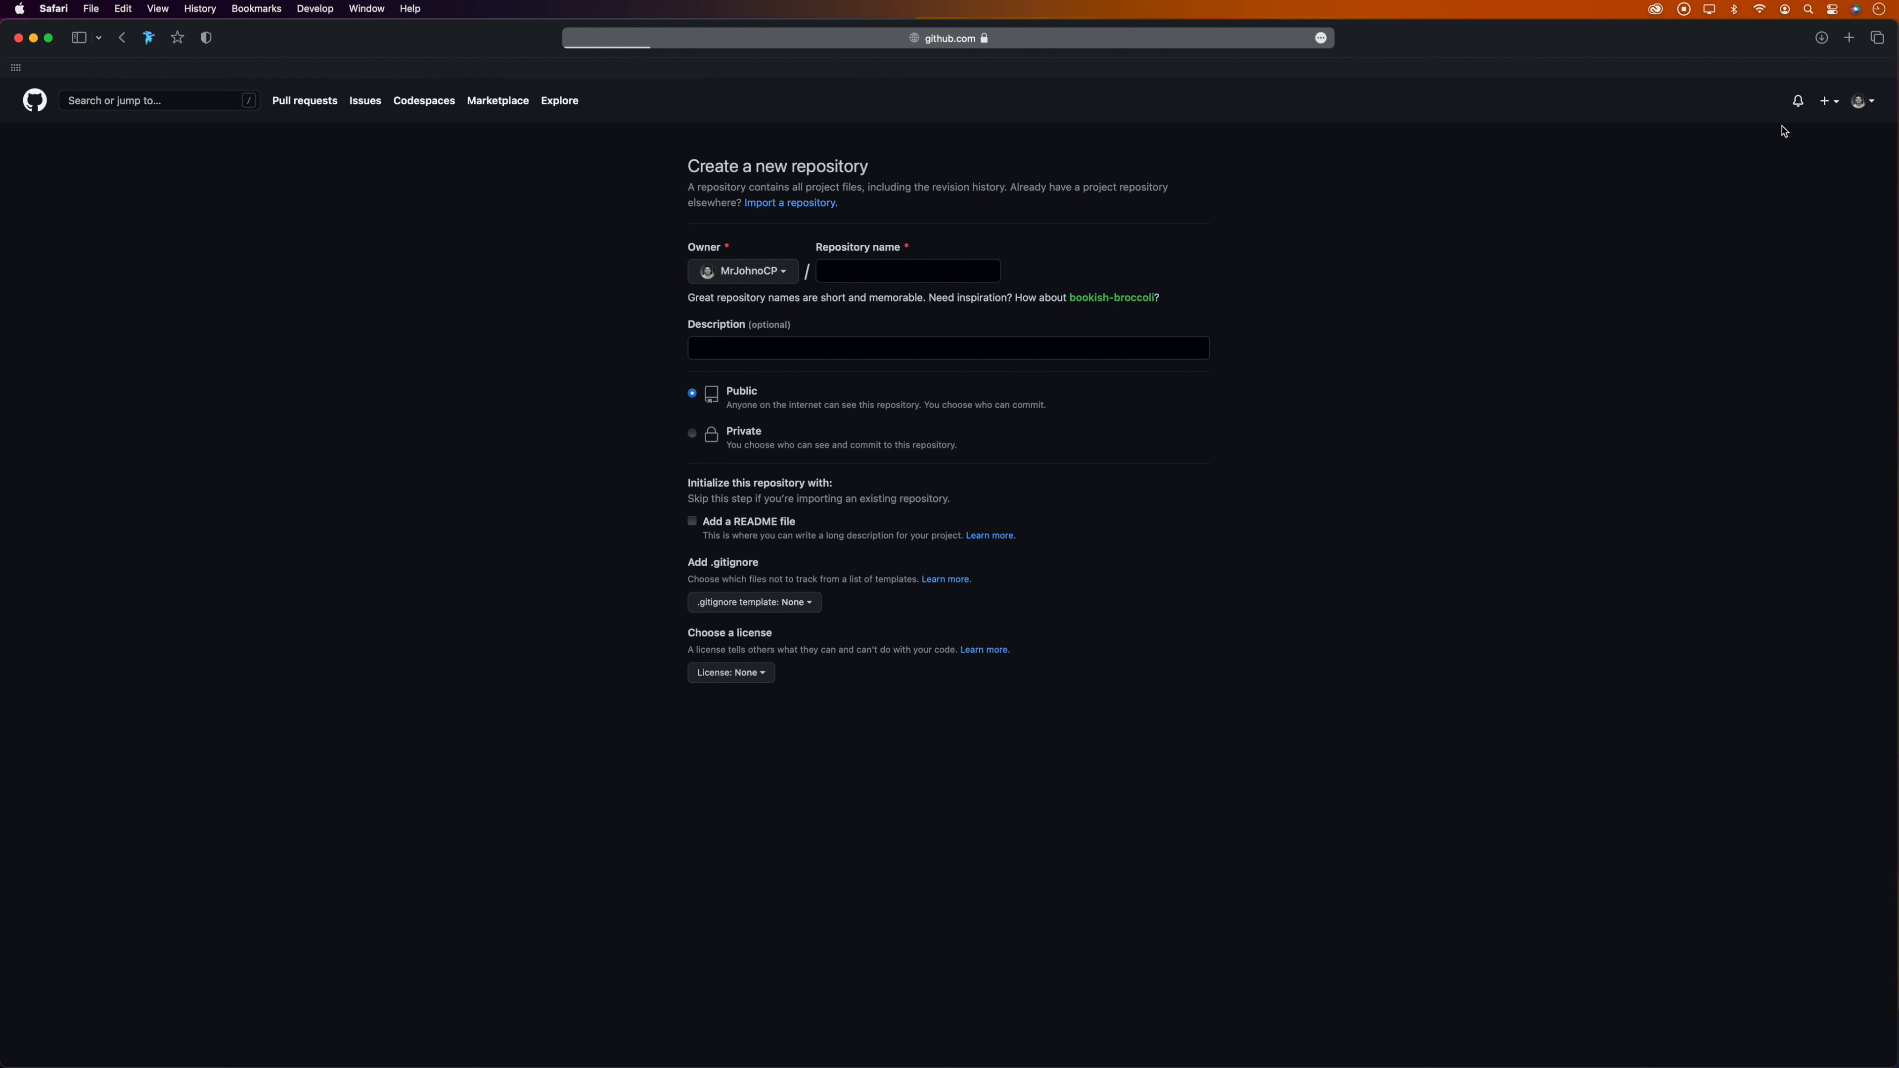
- Create a private repository named 'lottie' with no description
click(906, 270)
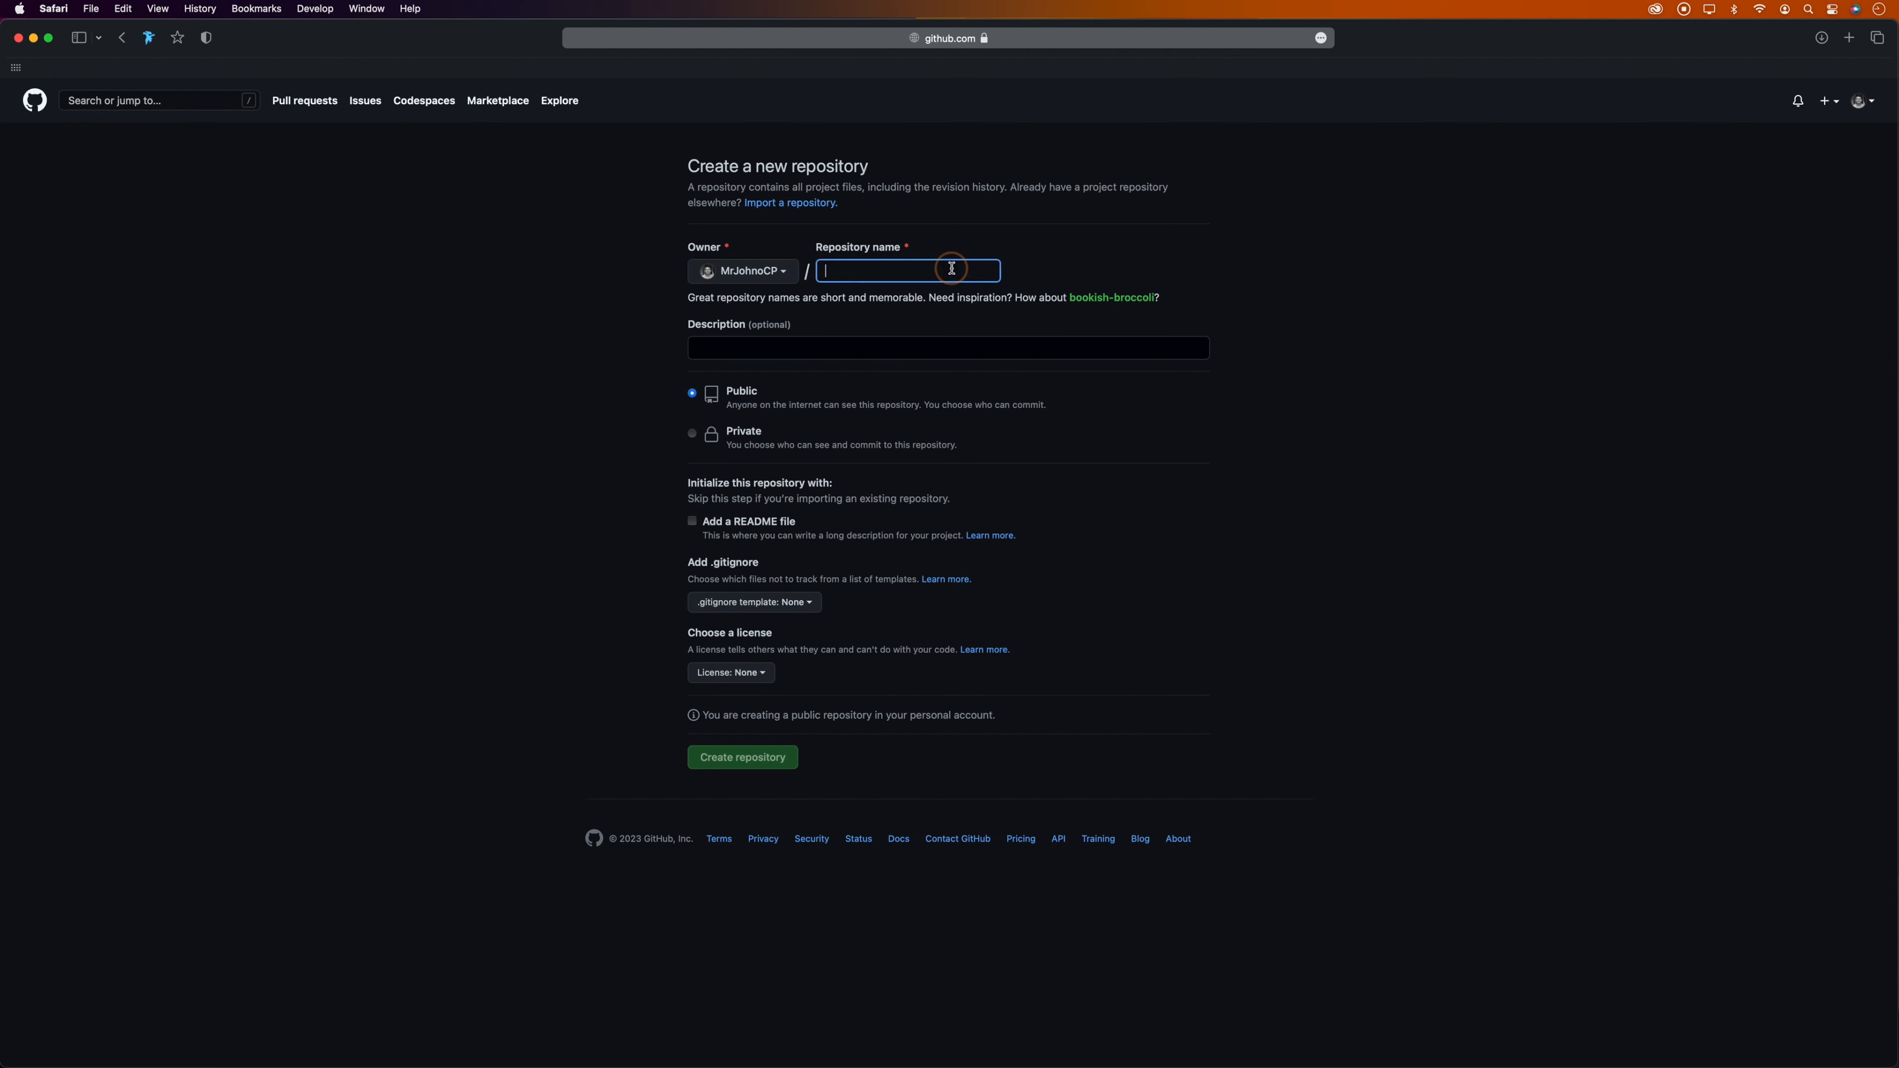
text(lottie)
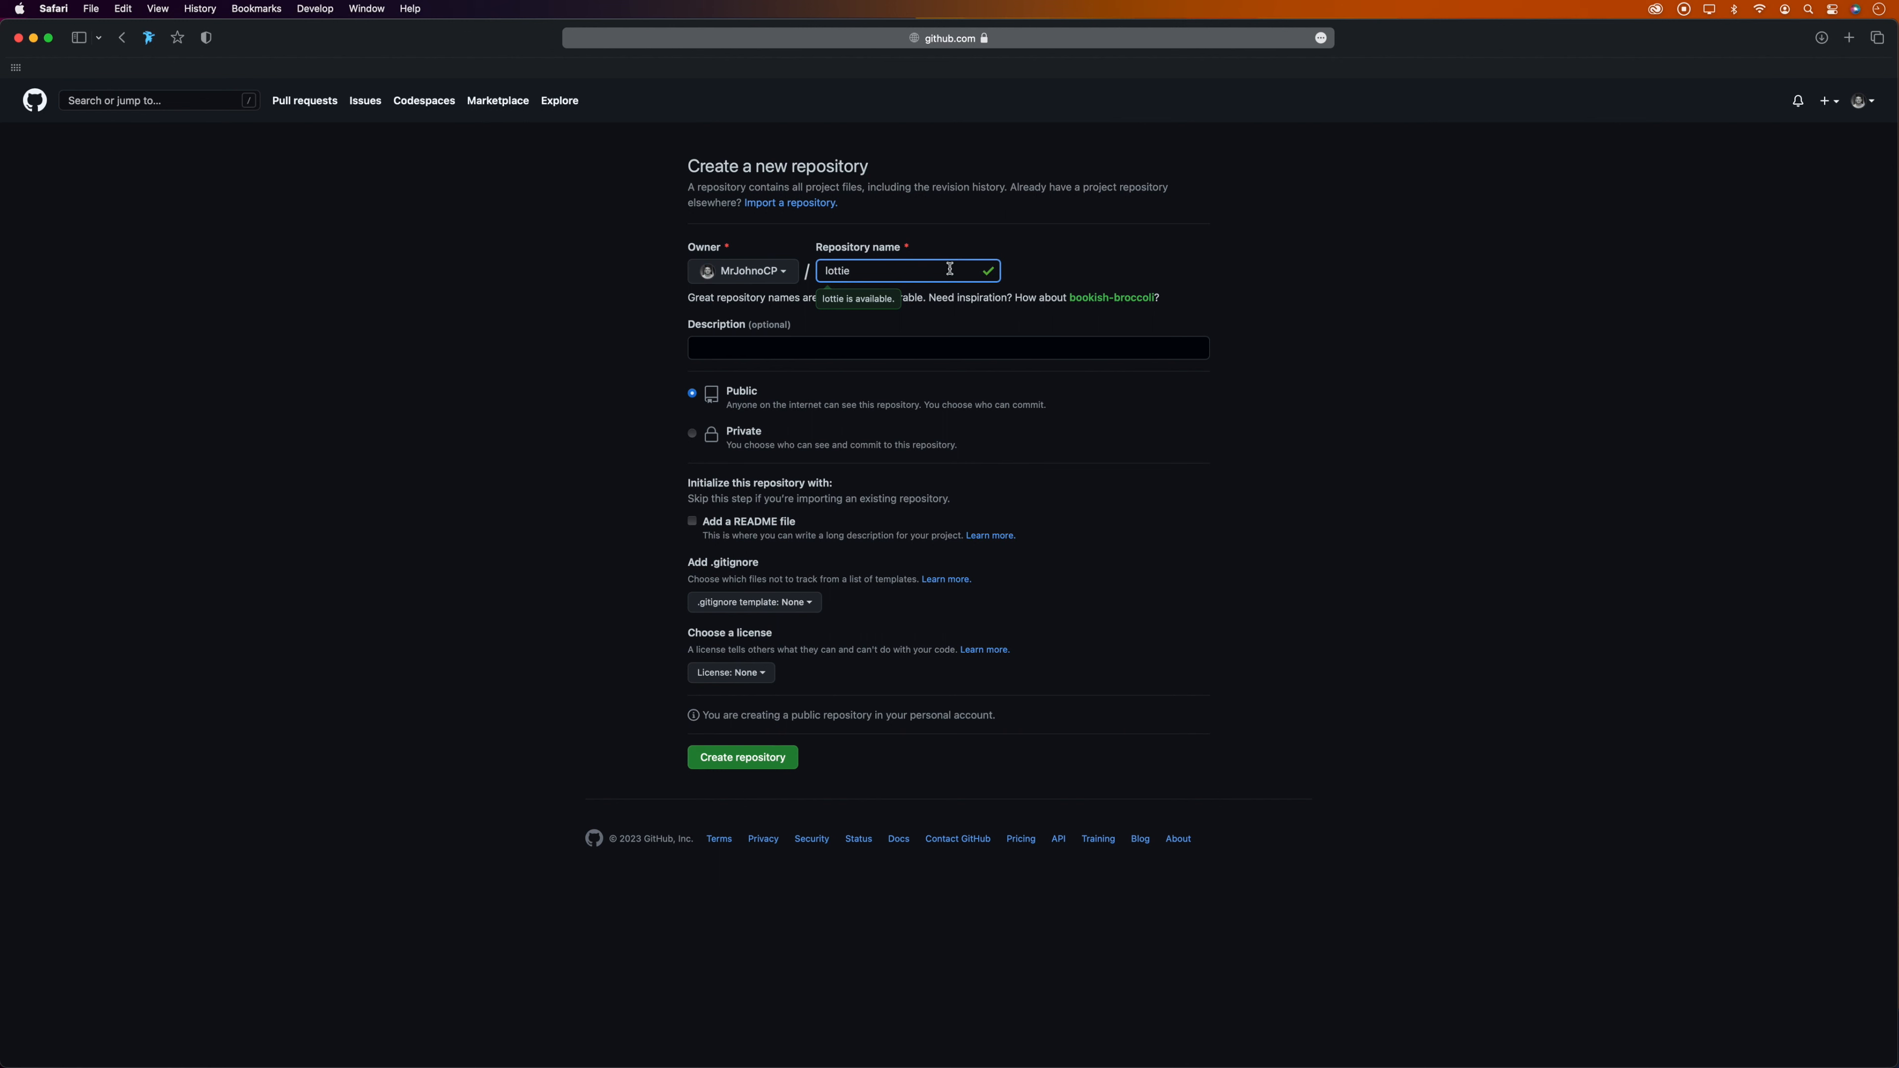
click(948, 347)
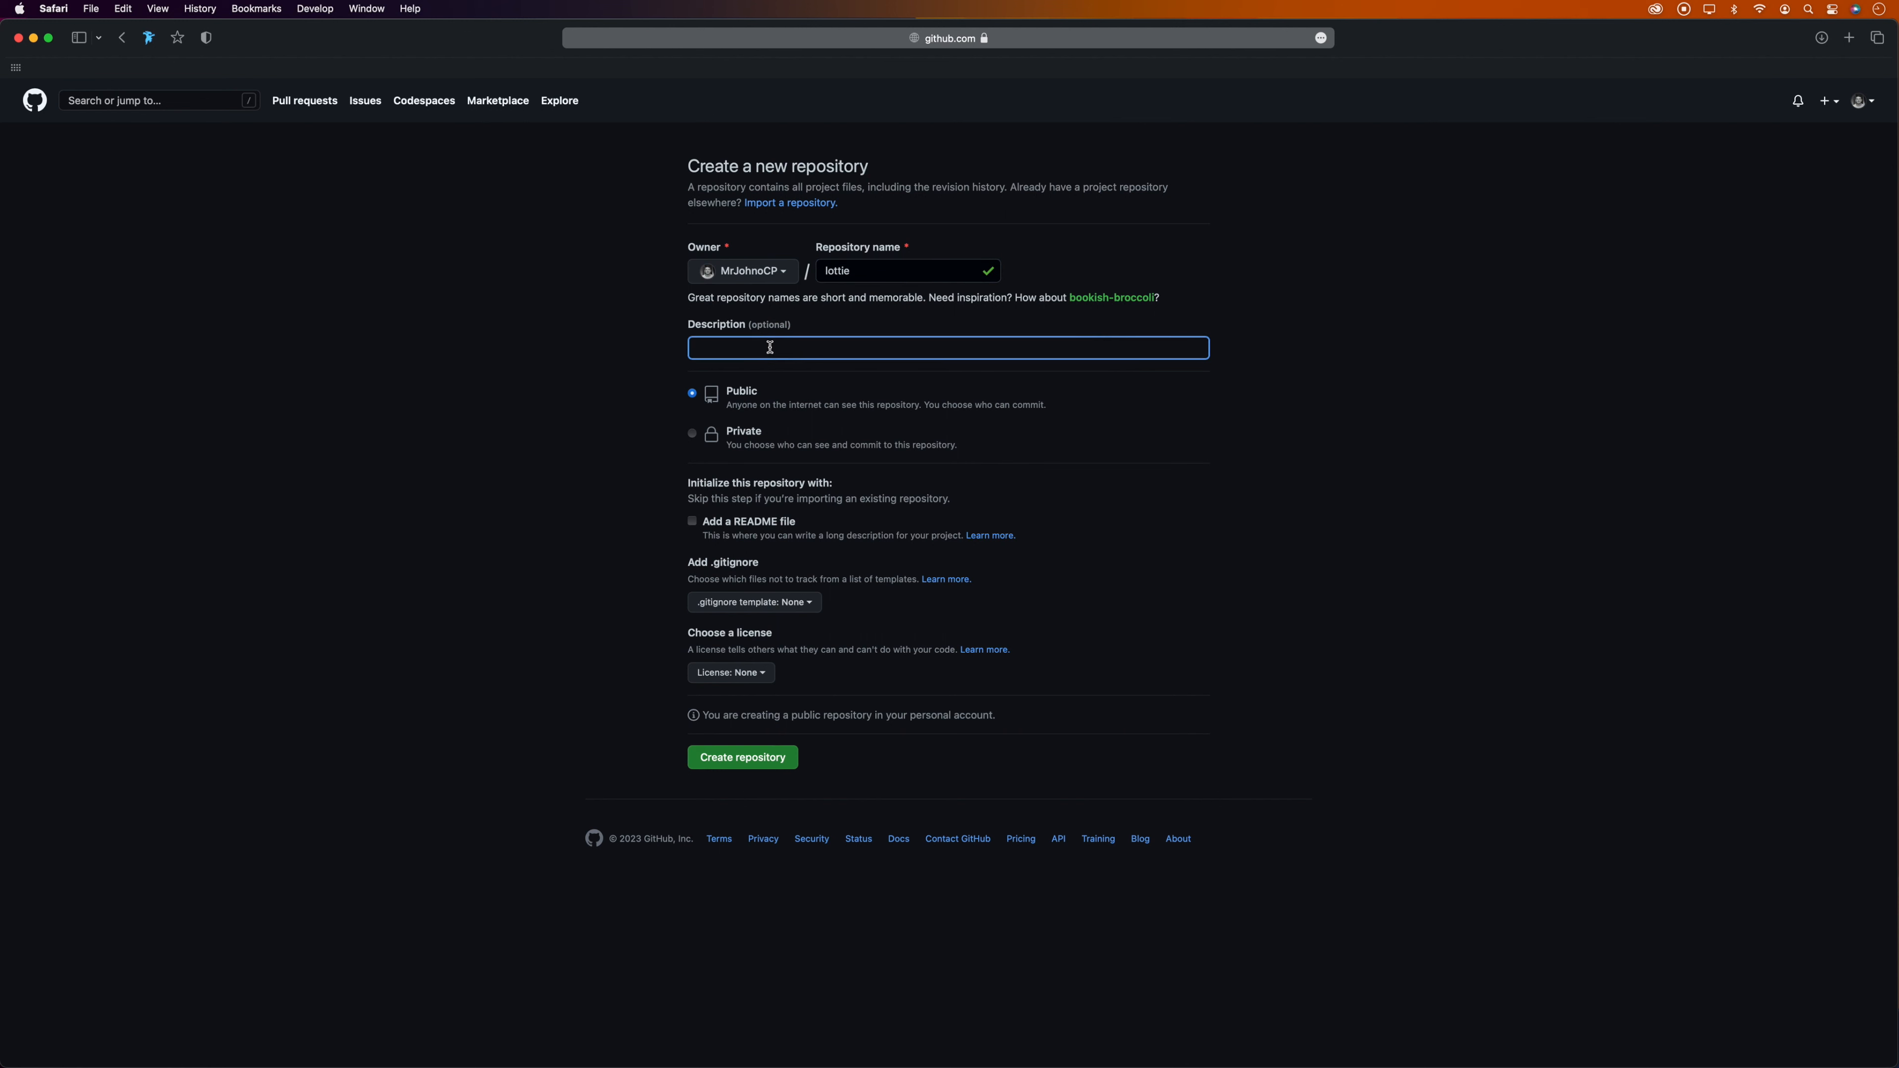
mouse_move(735, 433)
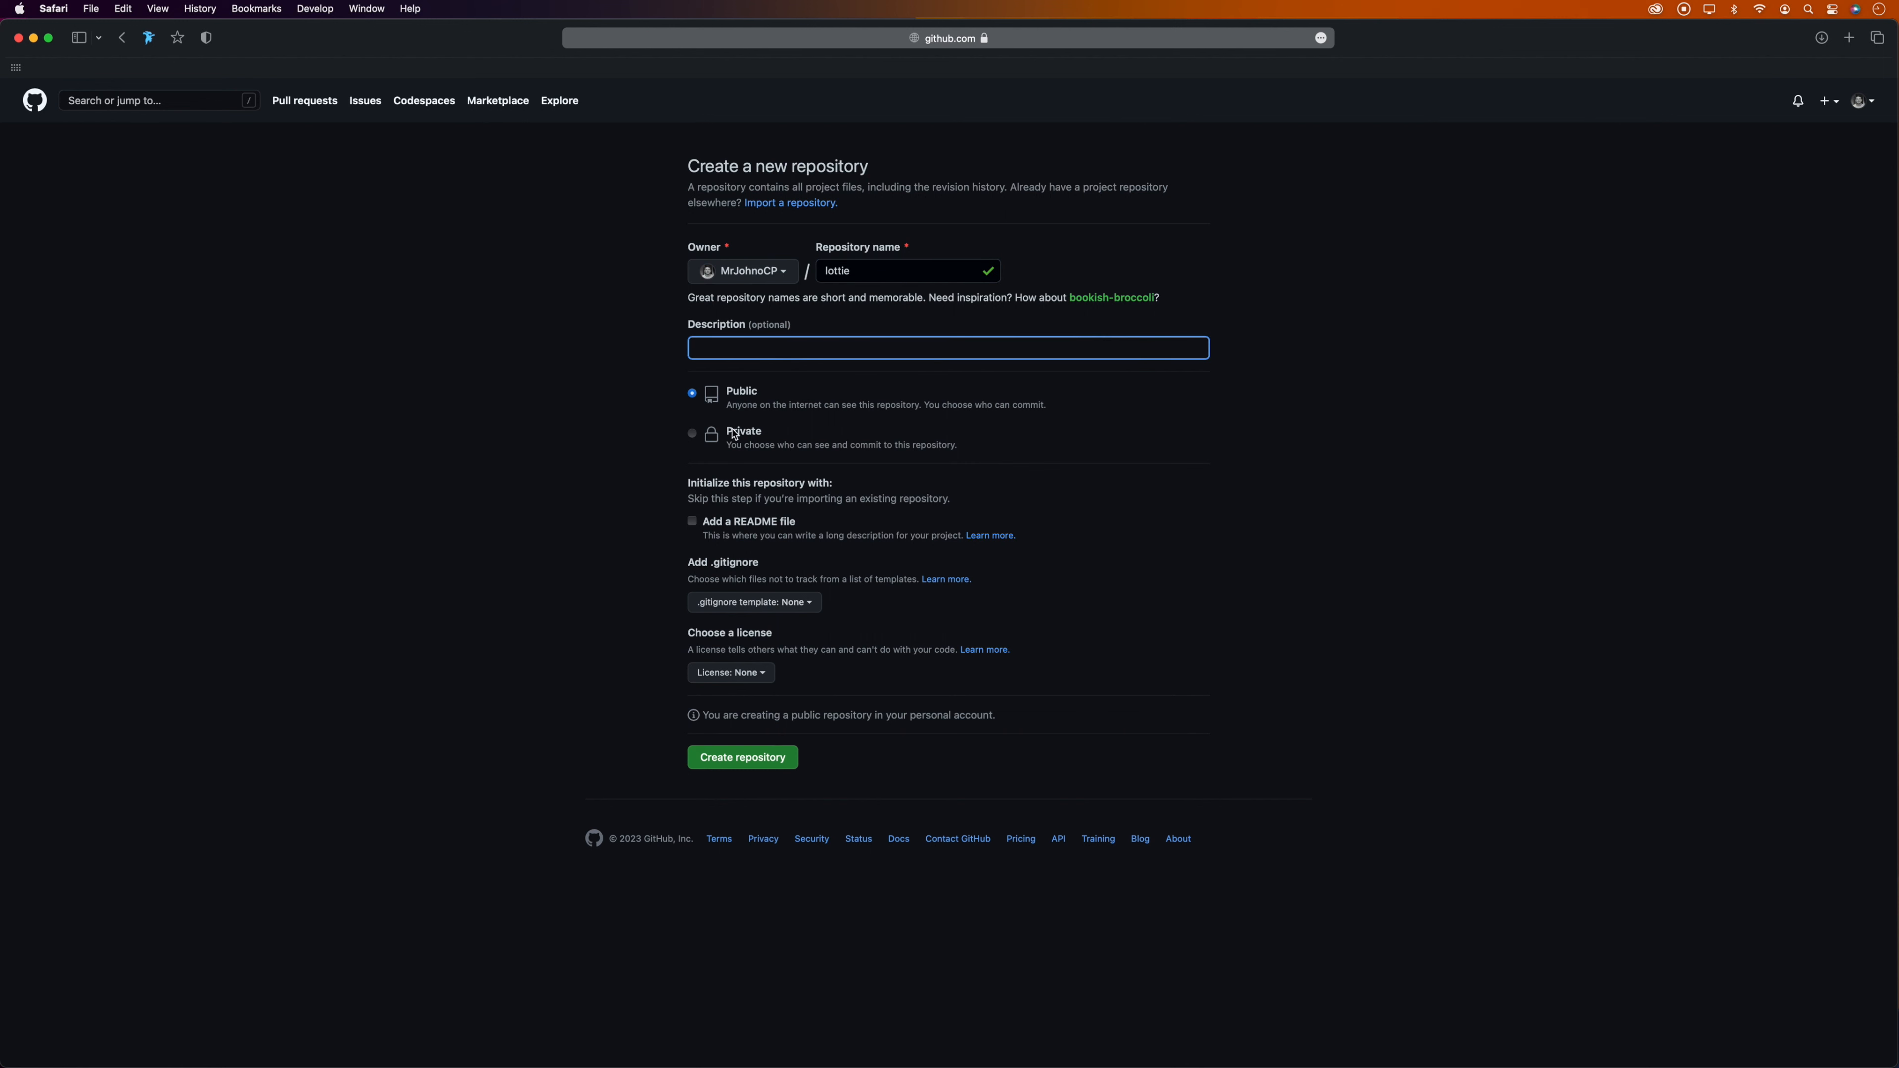
click(691, 433)
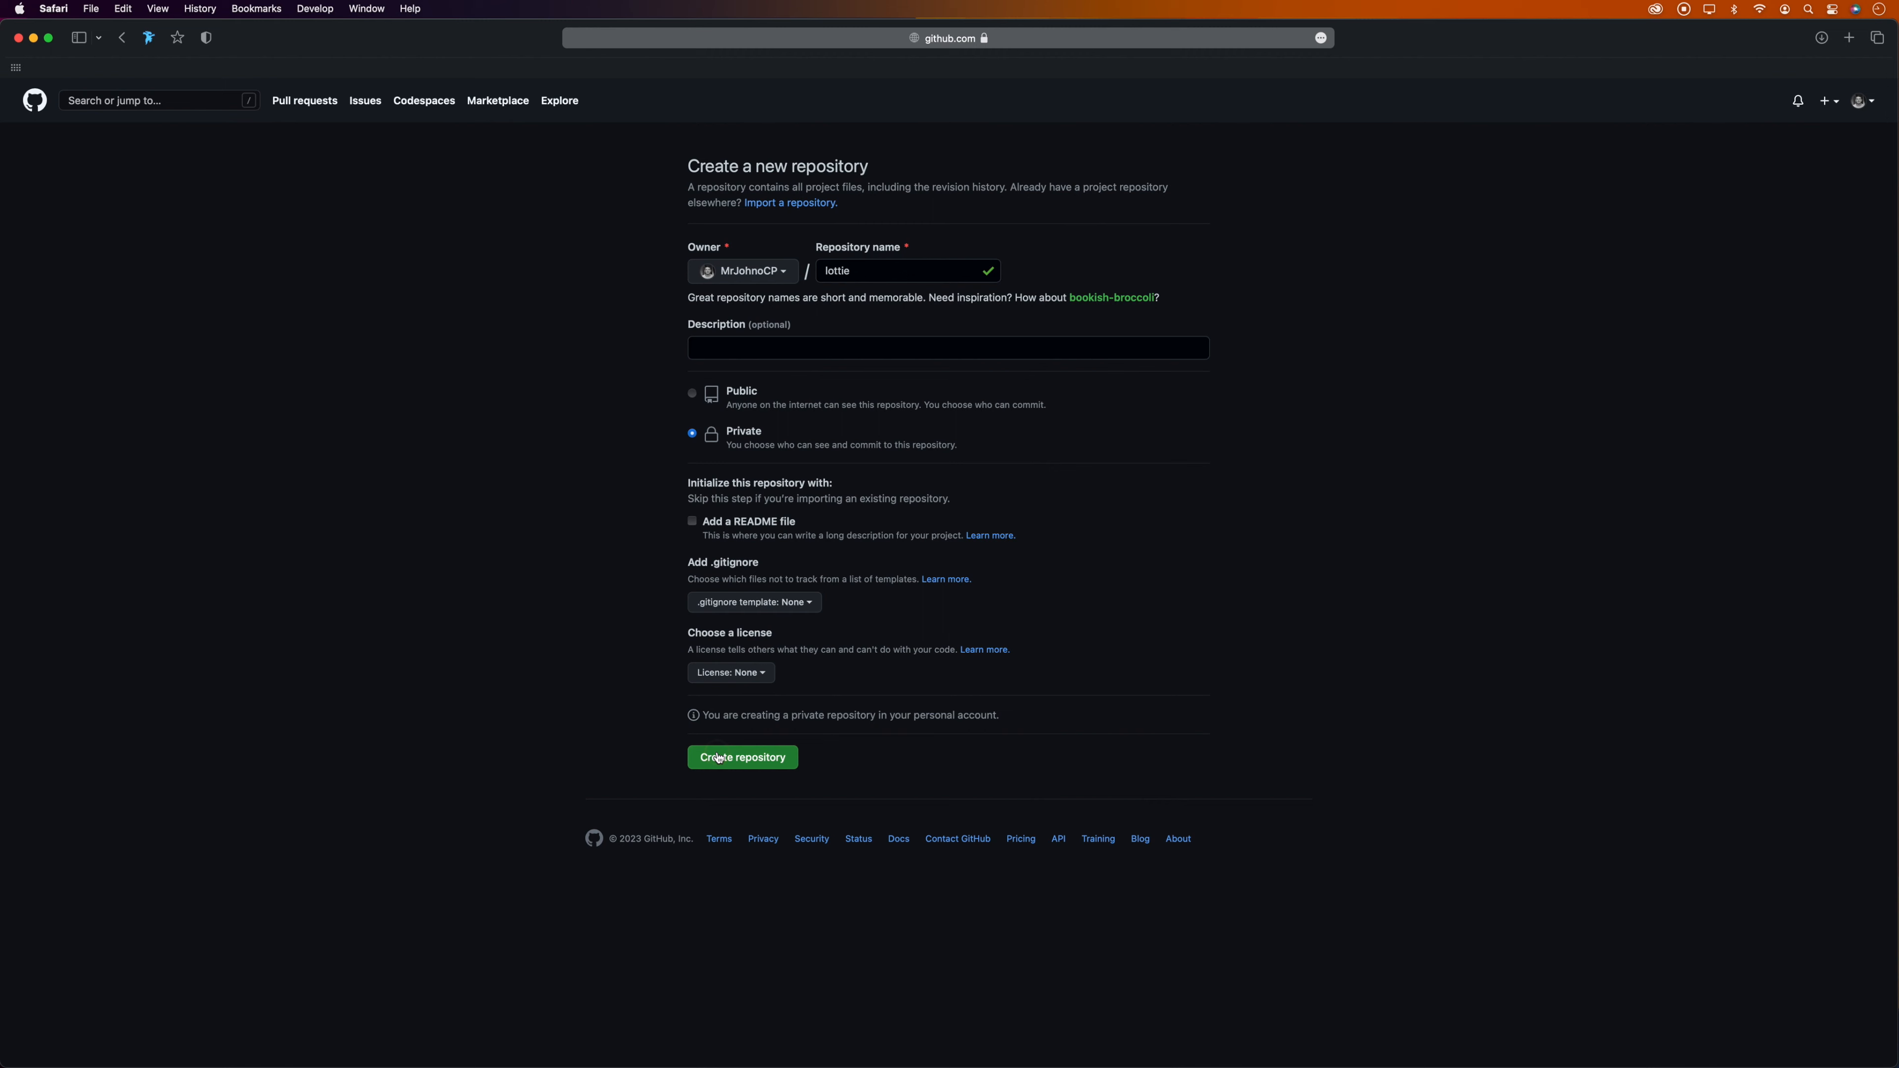
click(743, 757)
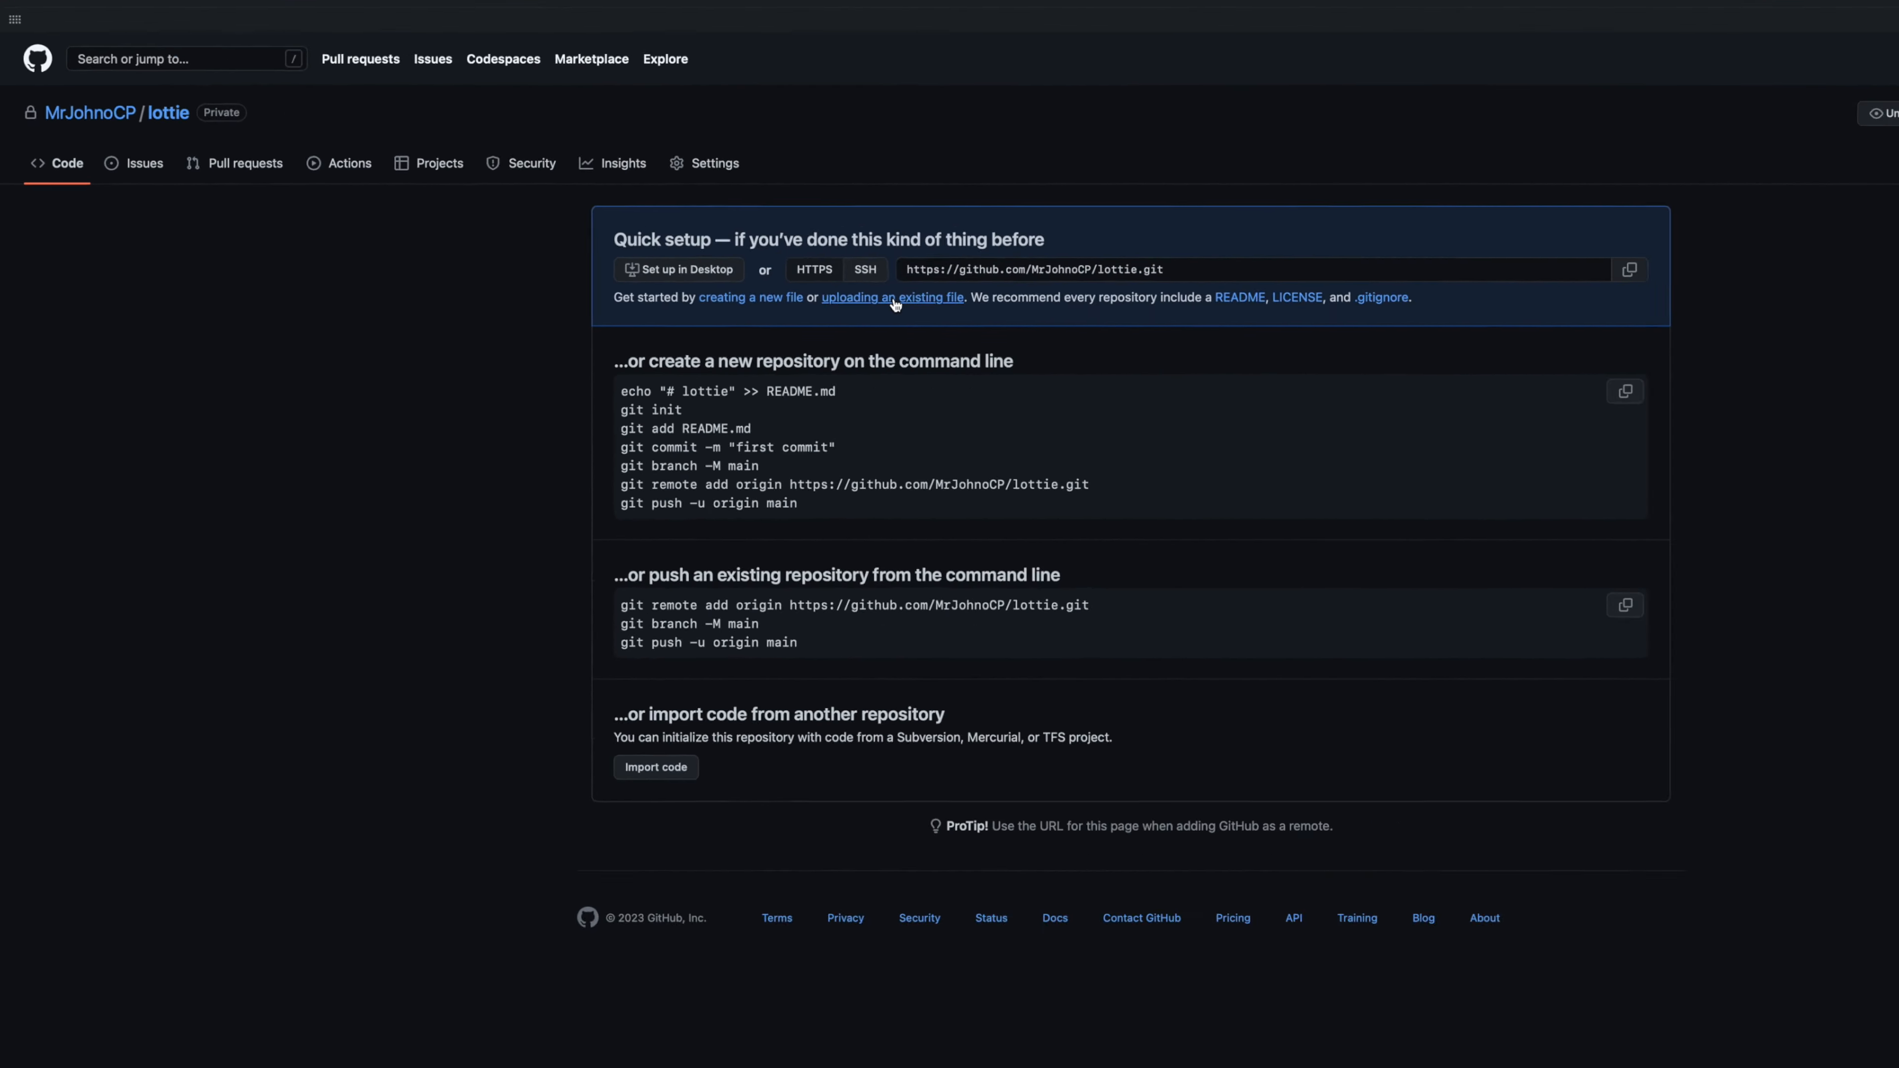
- Upload the lottieflow-background JSON file and commit it as the repository's first commit
click(892, 296)
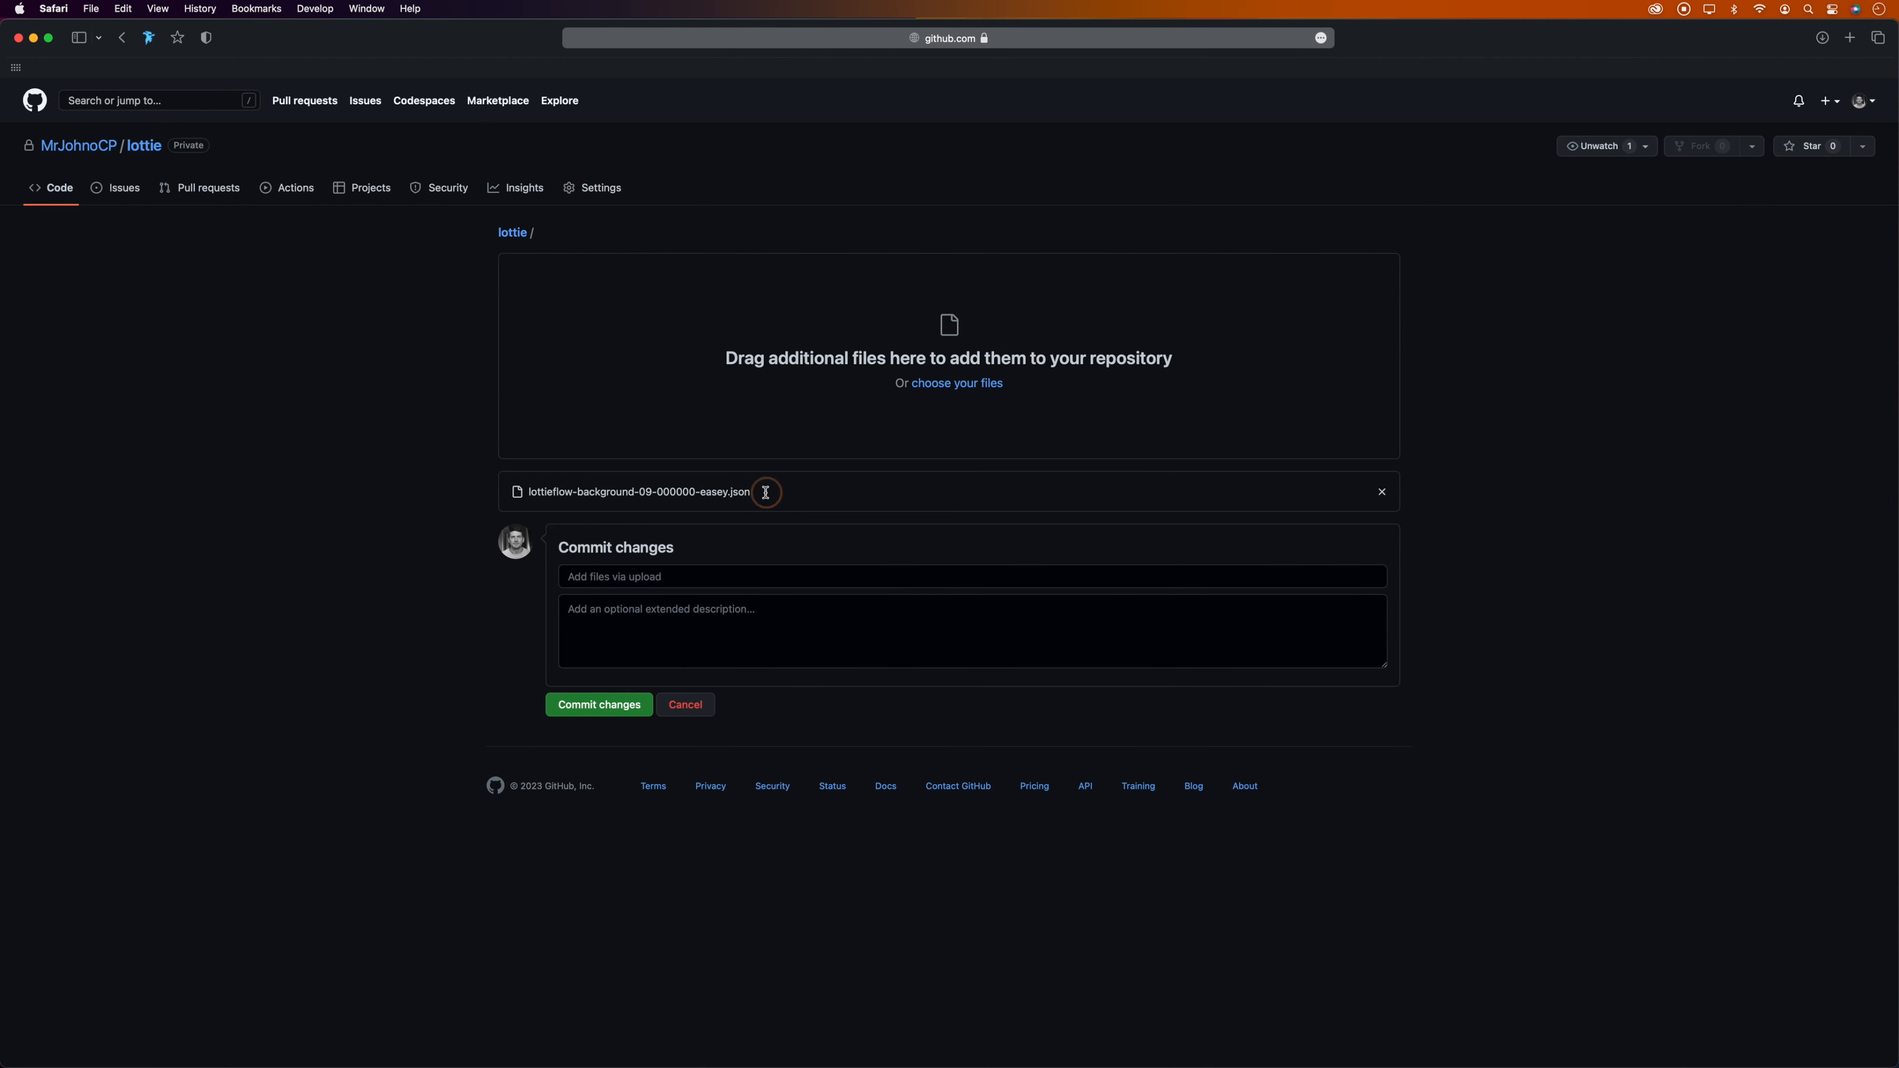
double_click(638, 491)
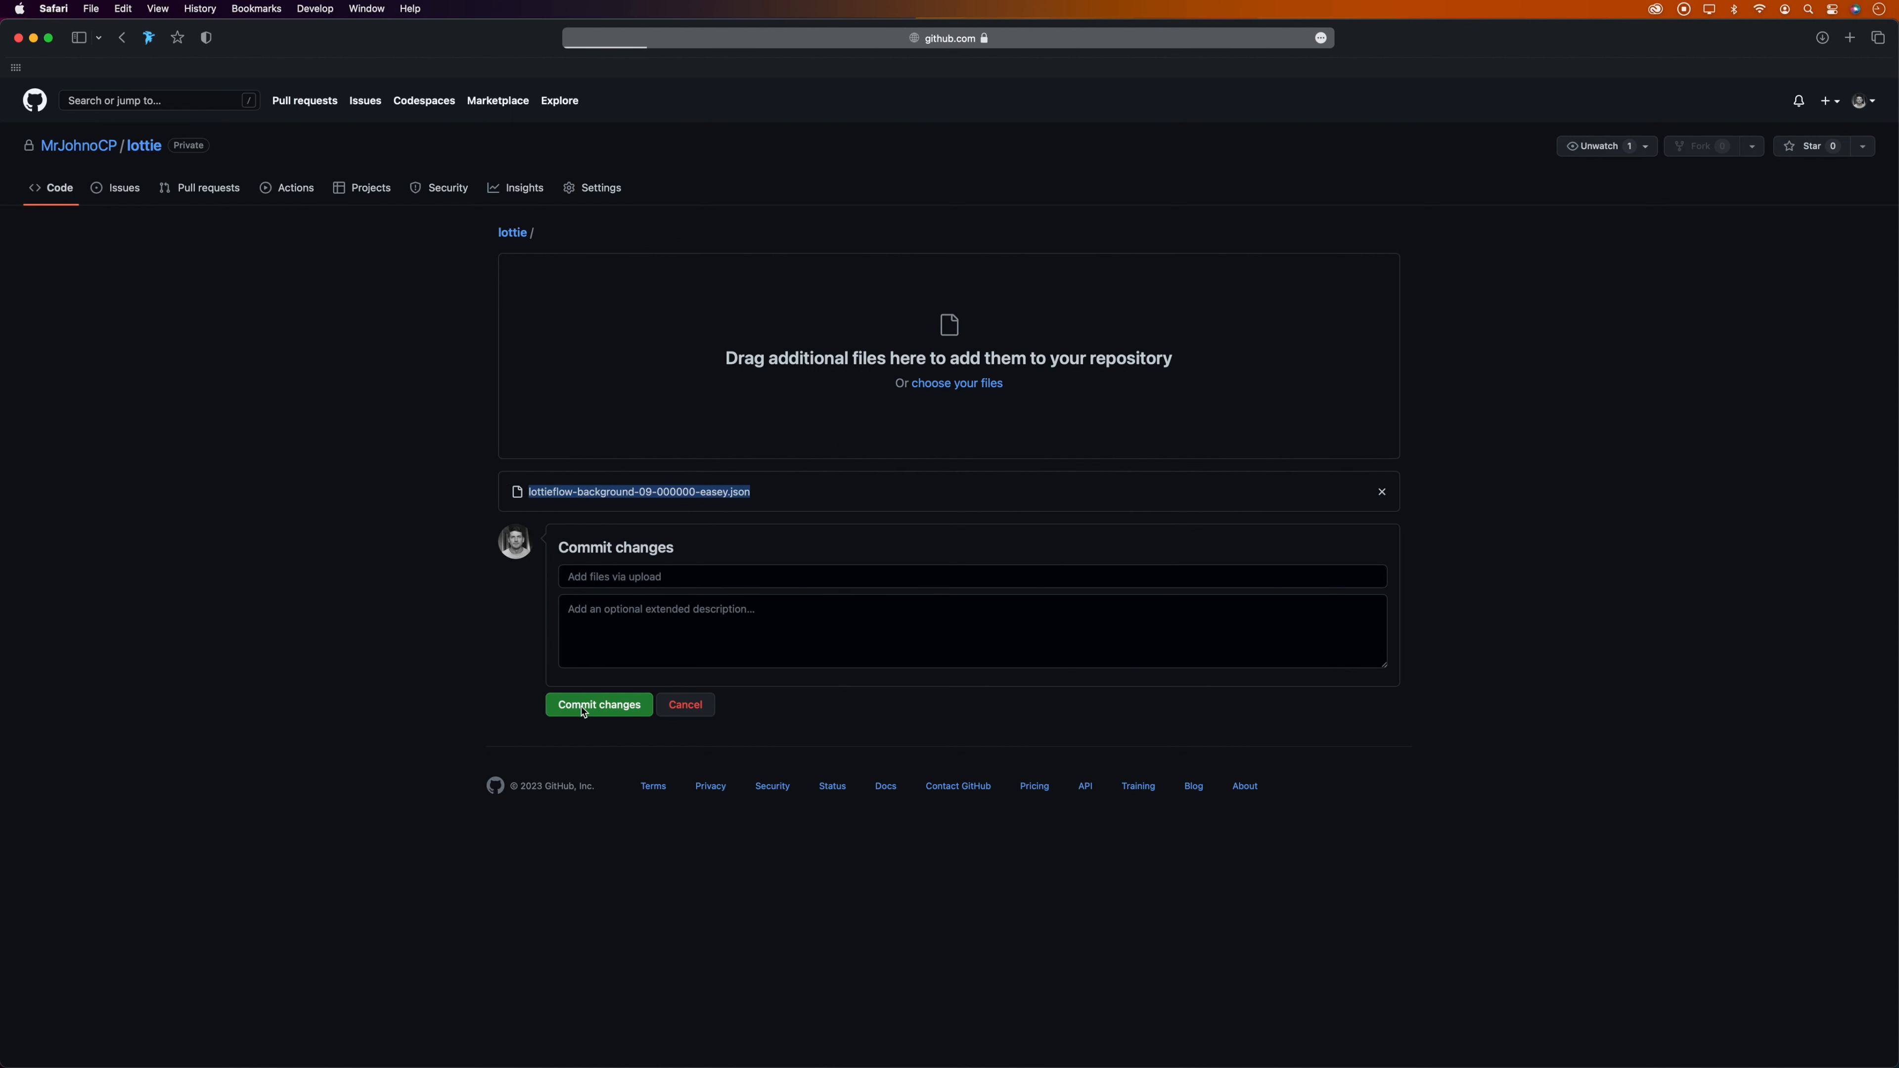
click(598, 703)
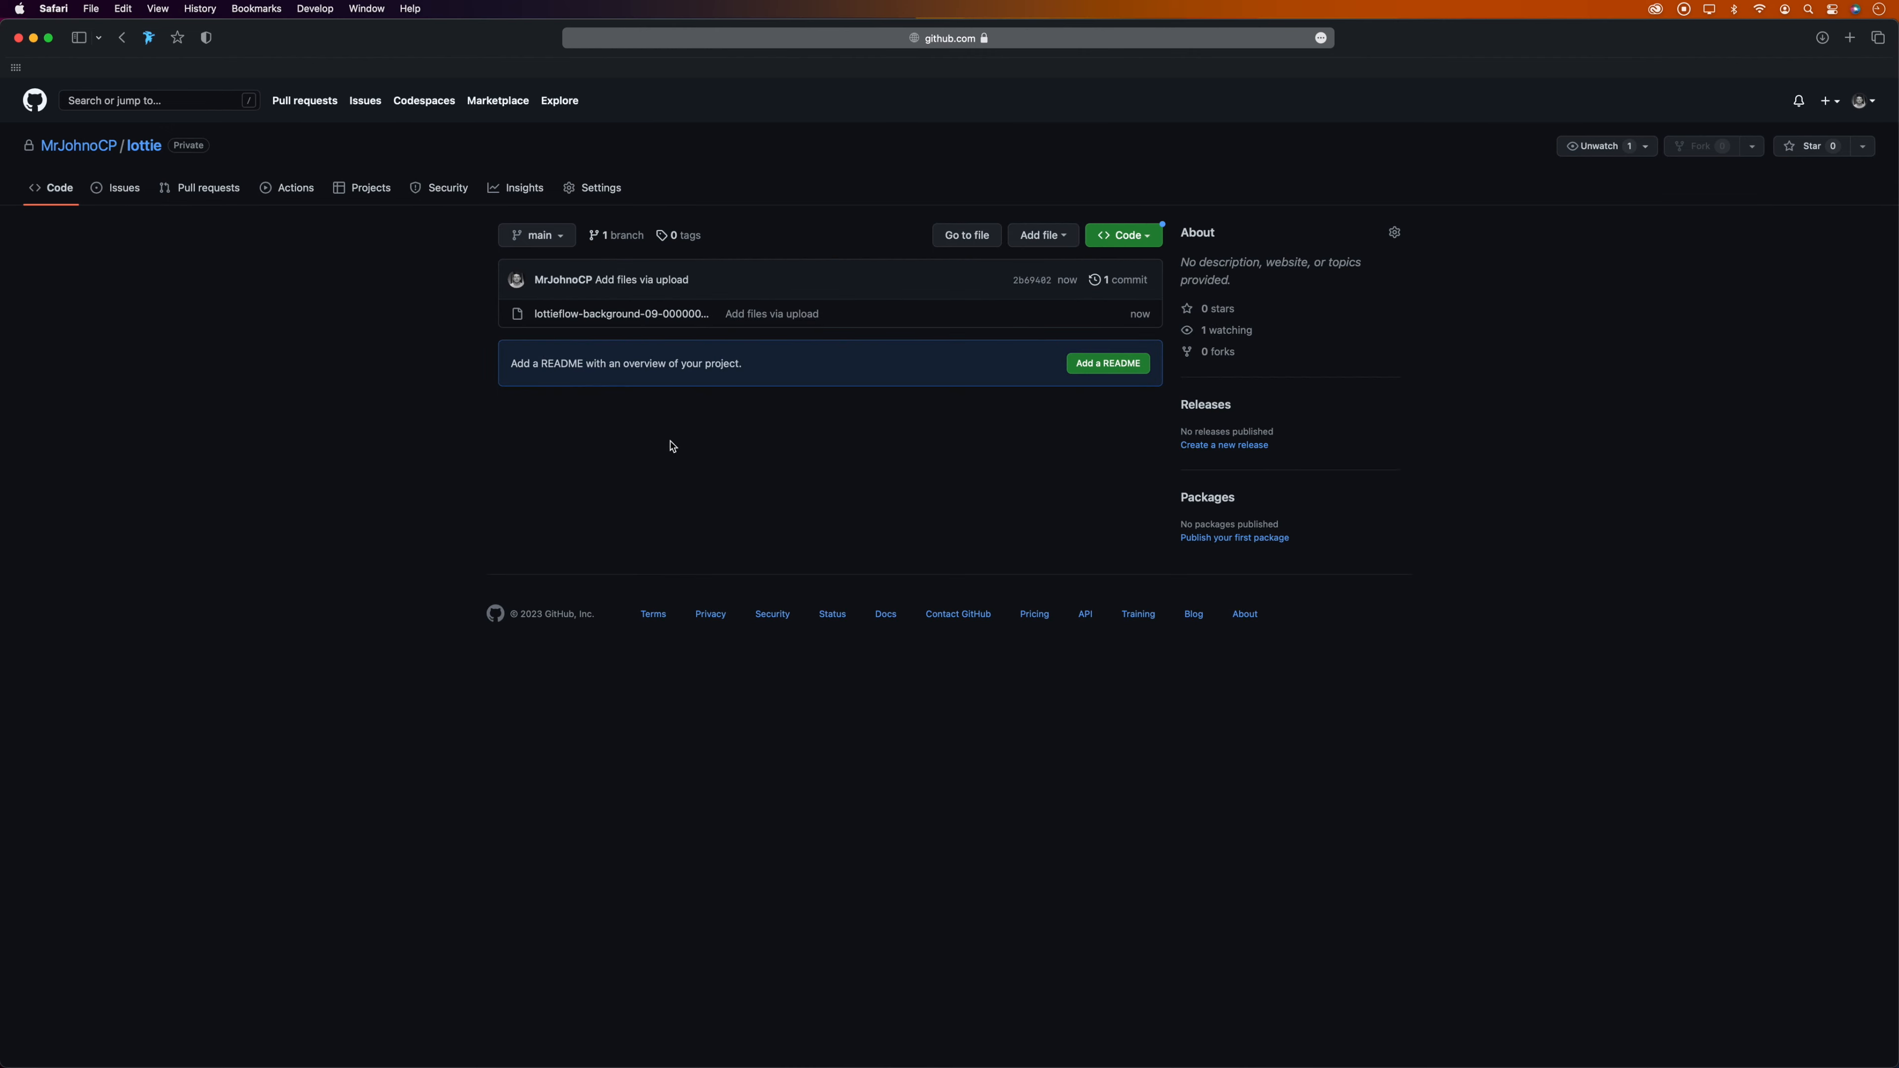
mouse_move(621, 314)
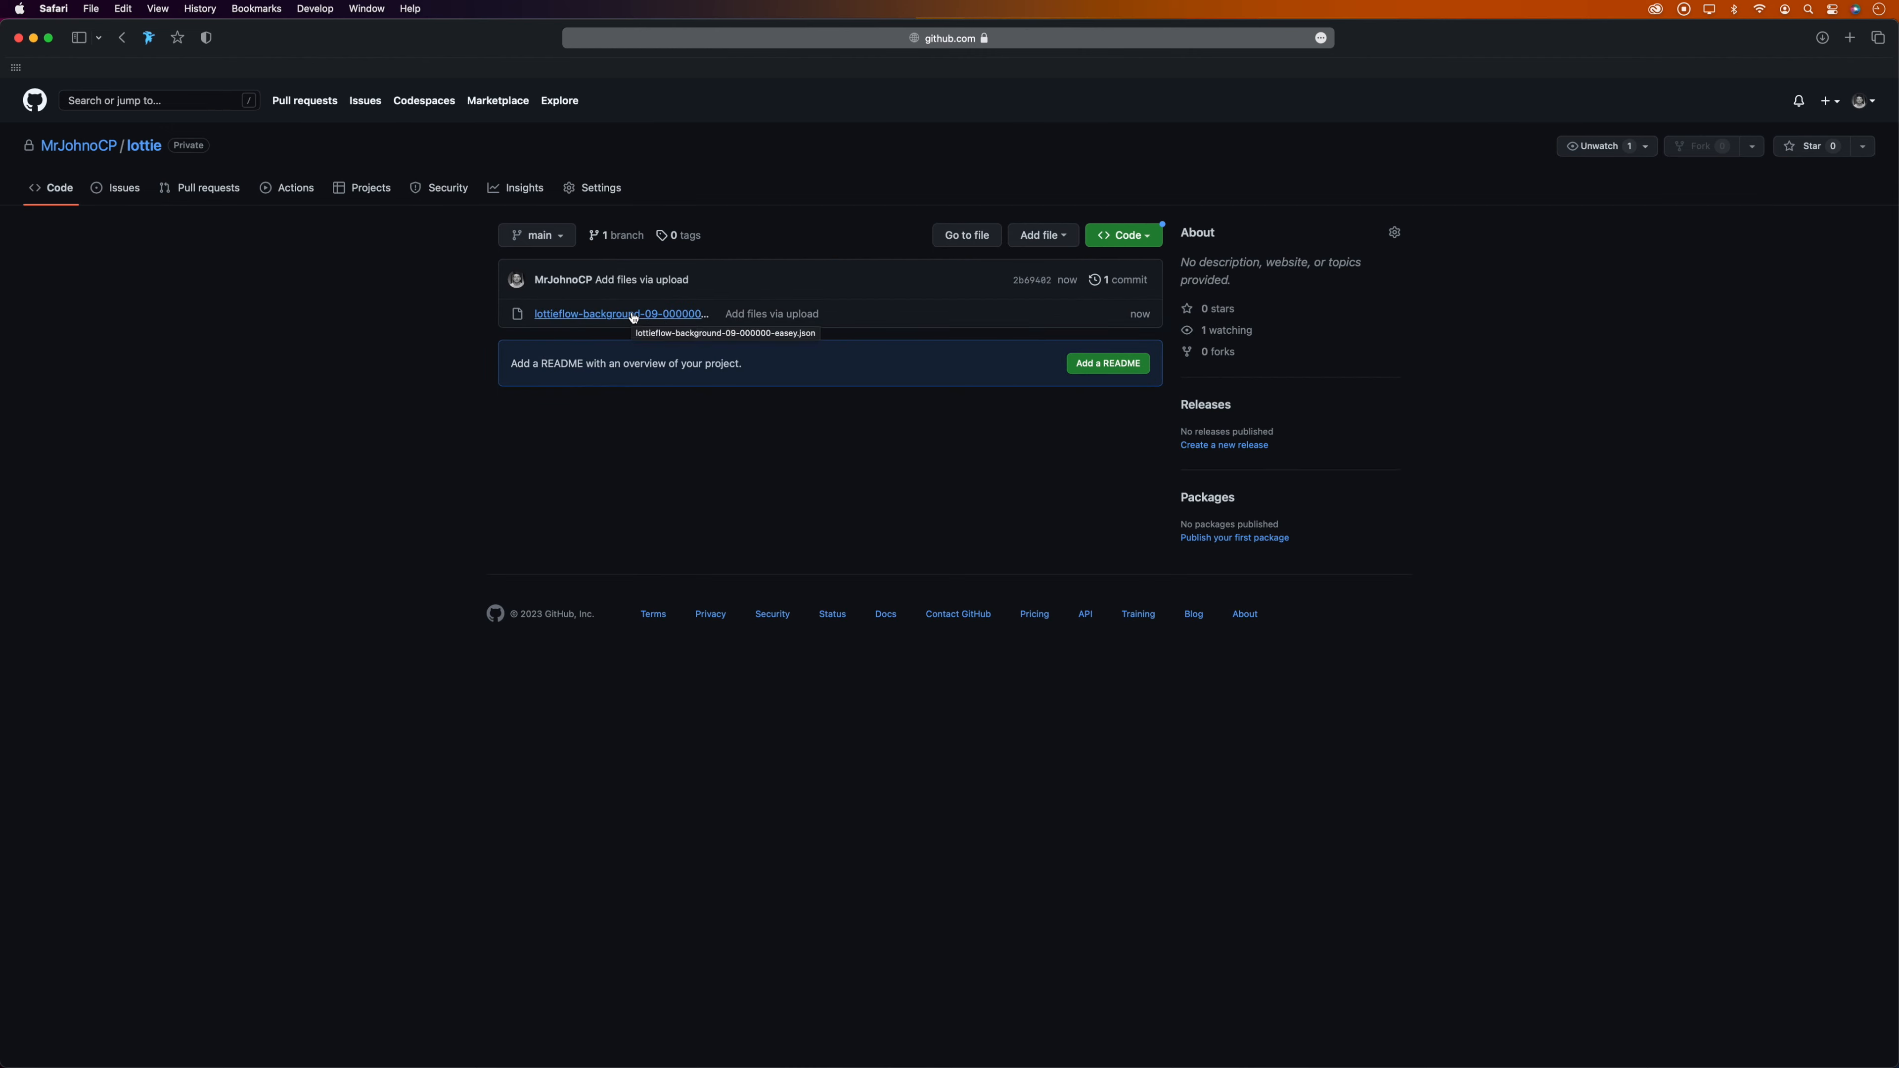
- View lottieflow-background-09-000000-easey.json from the file list after checking the Add file menu
click(1041, 236)
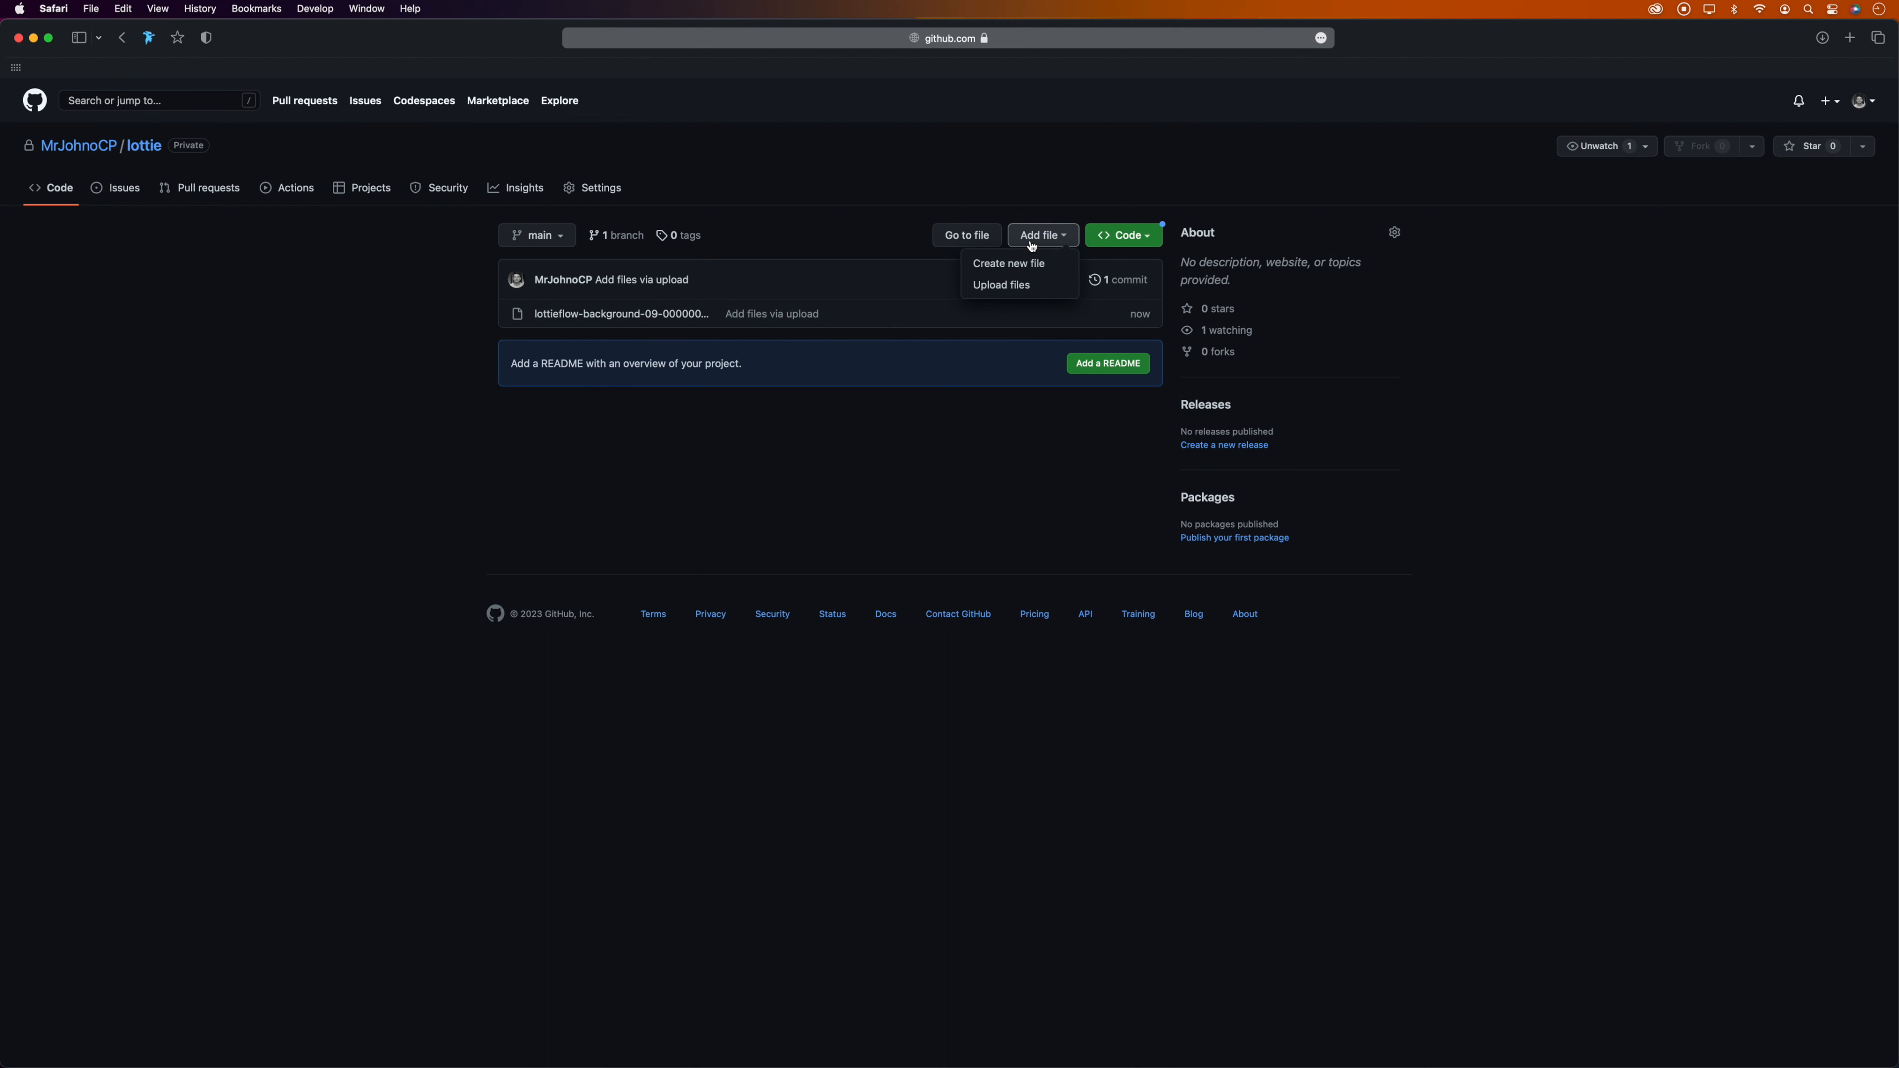
mouse_move(1002, 284)
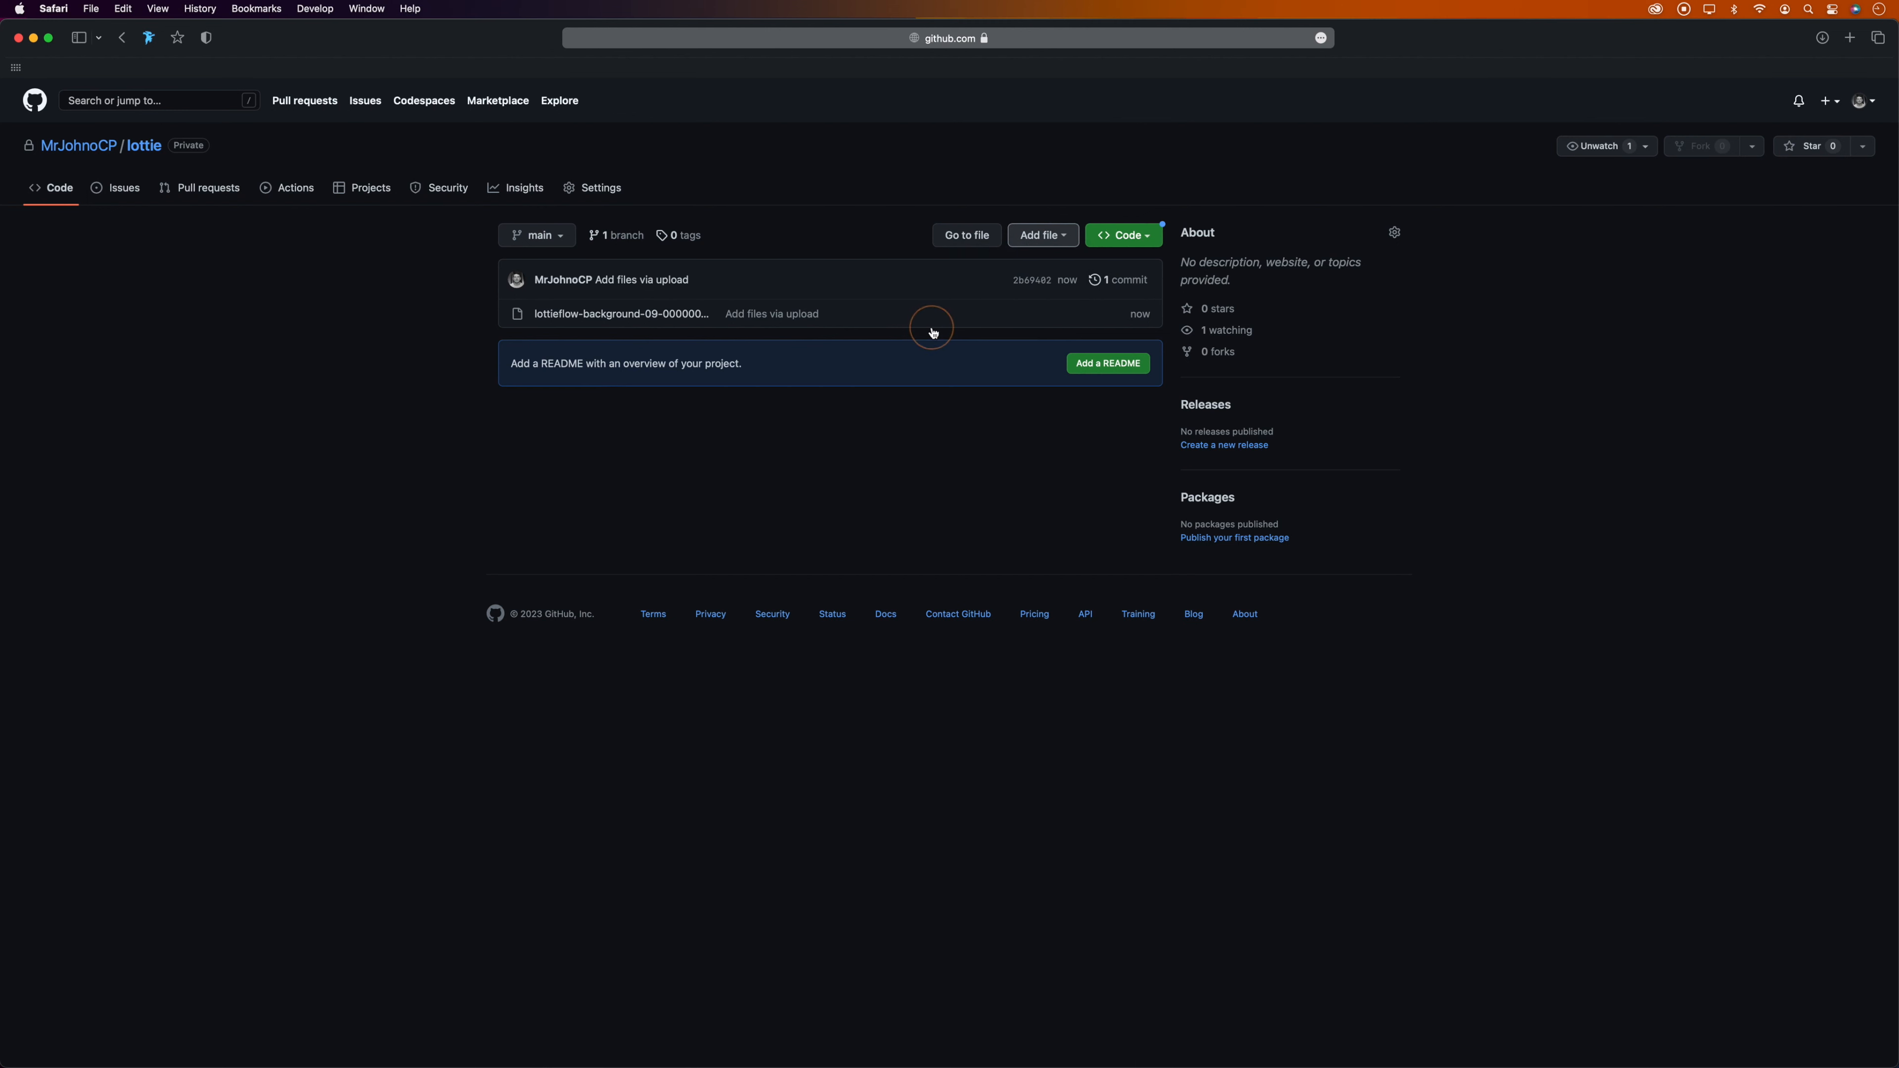
mouse_move(772, 326)
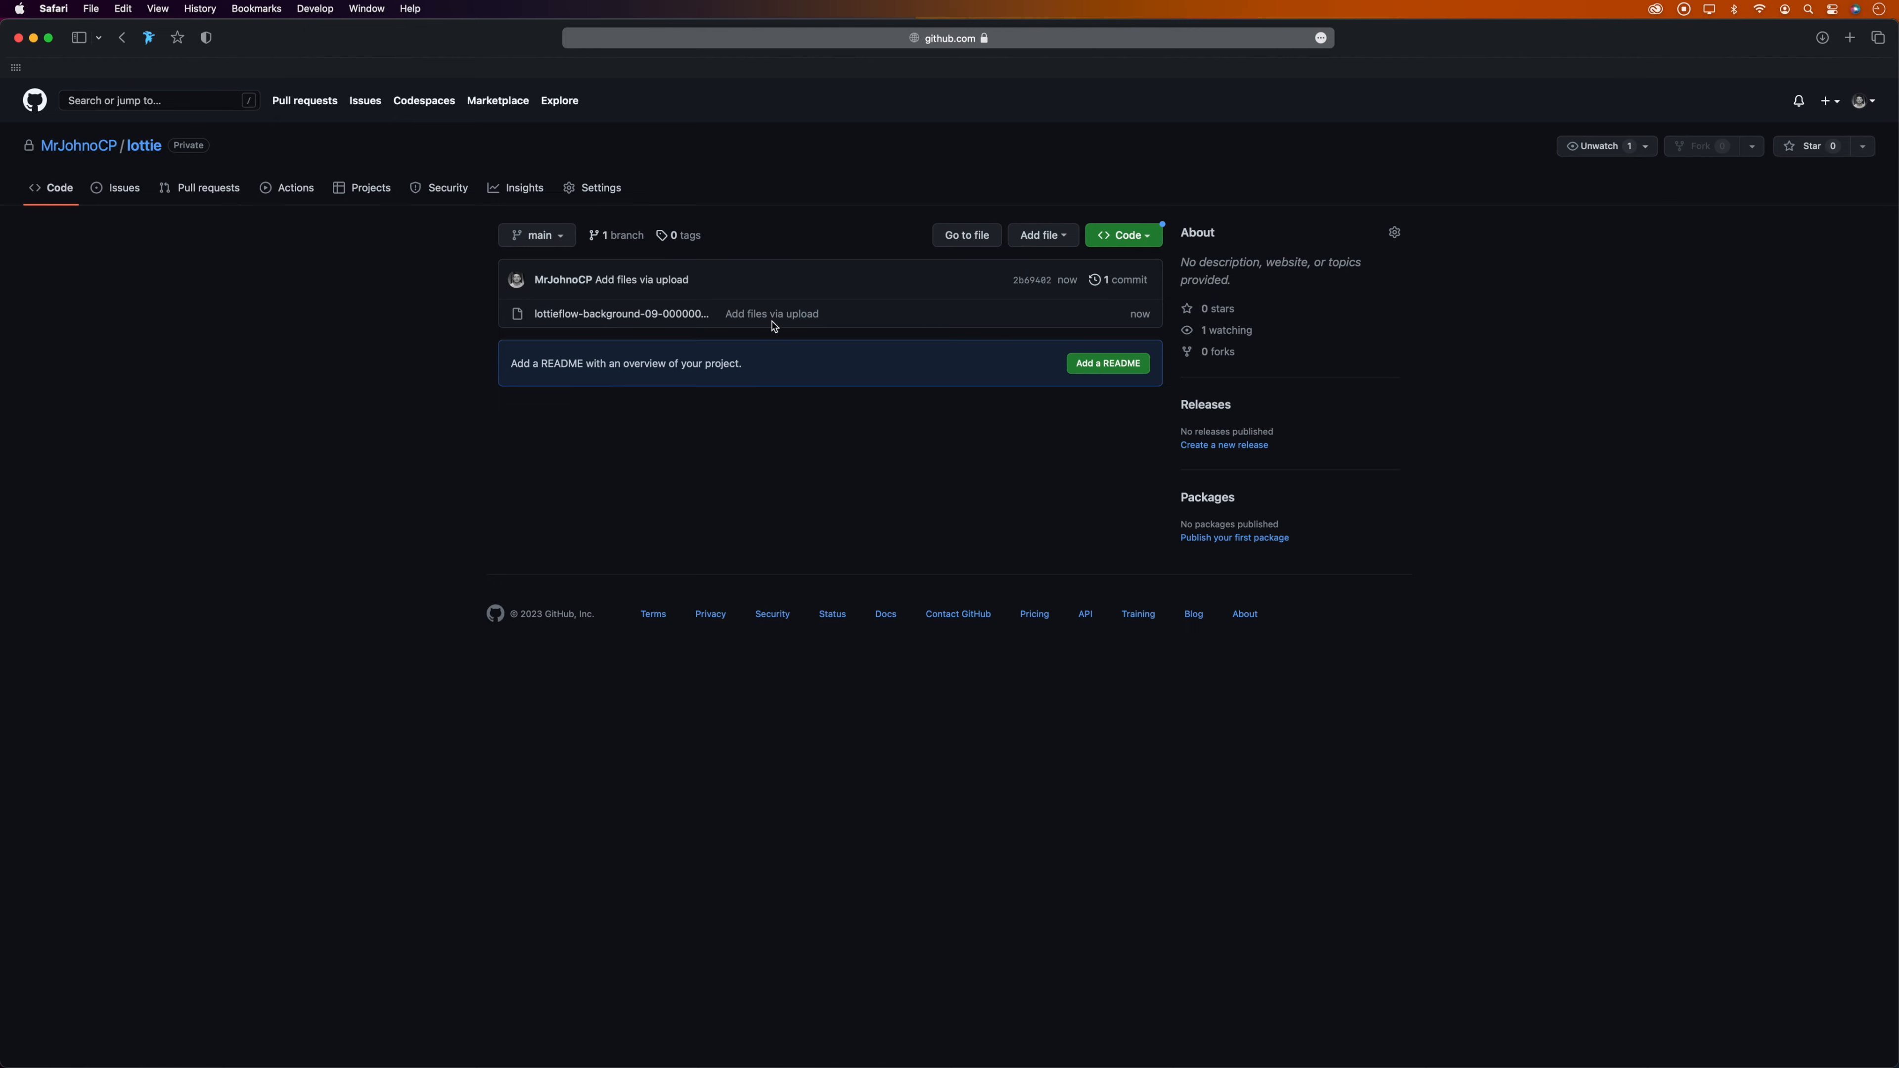
click(621, 314)
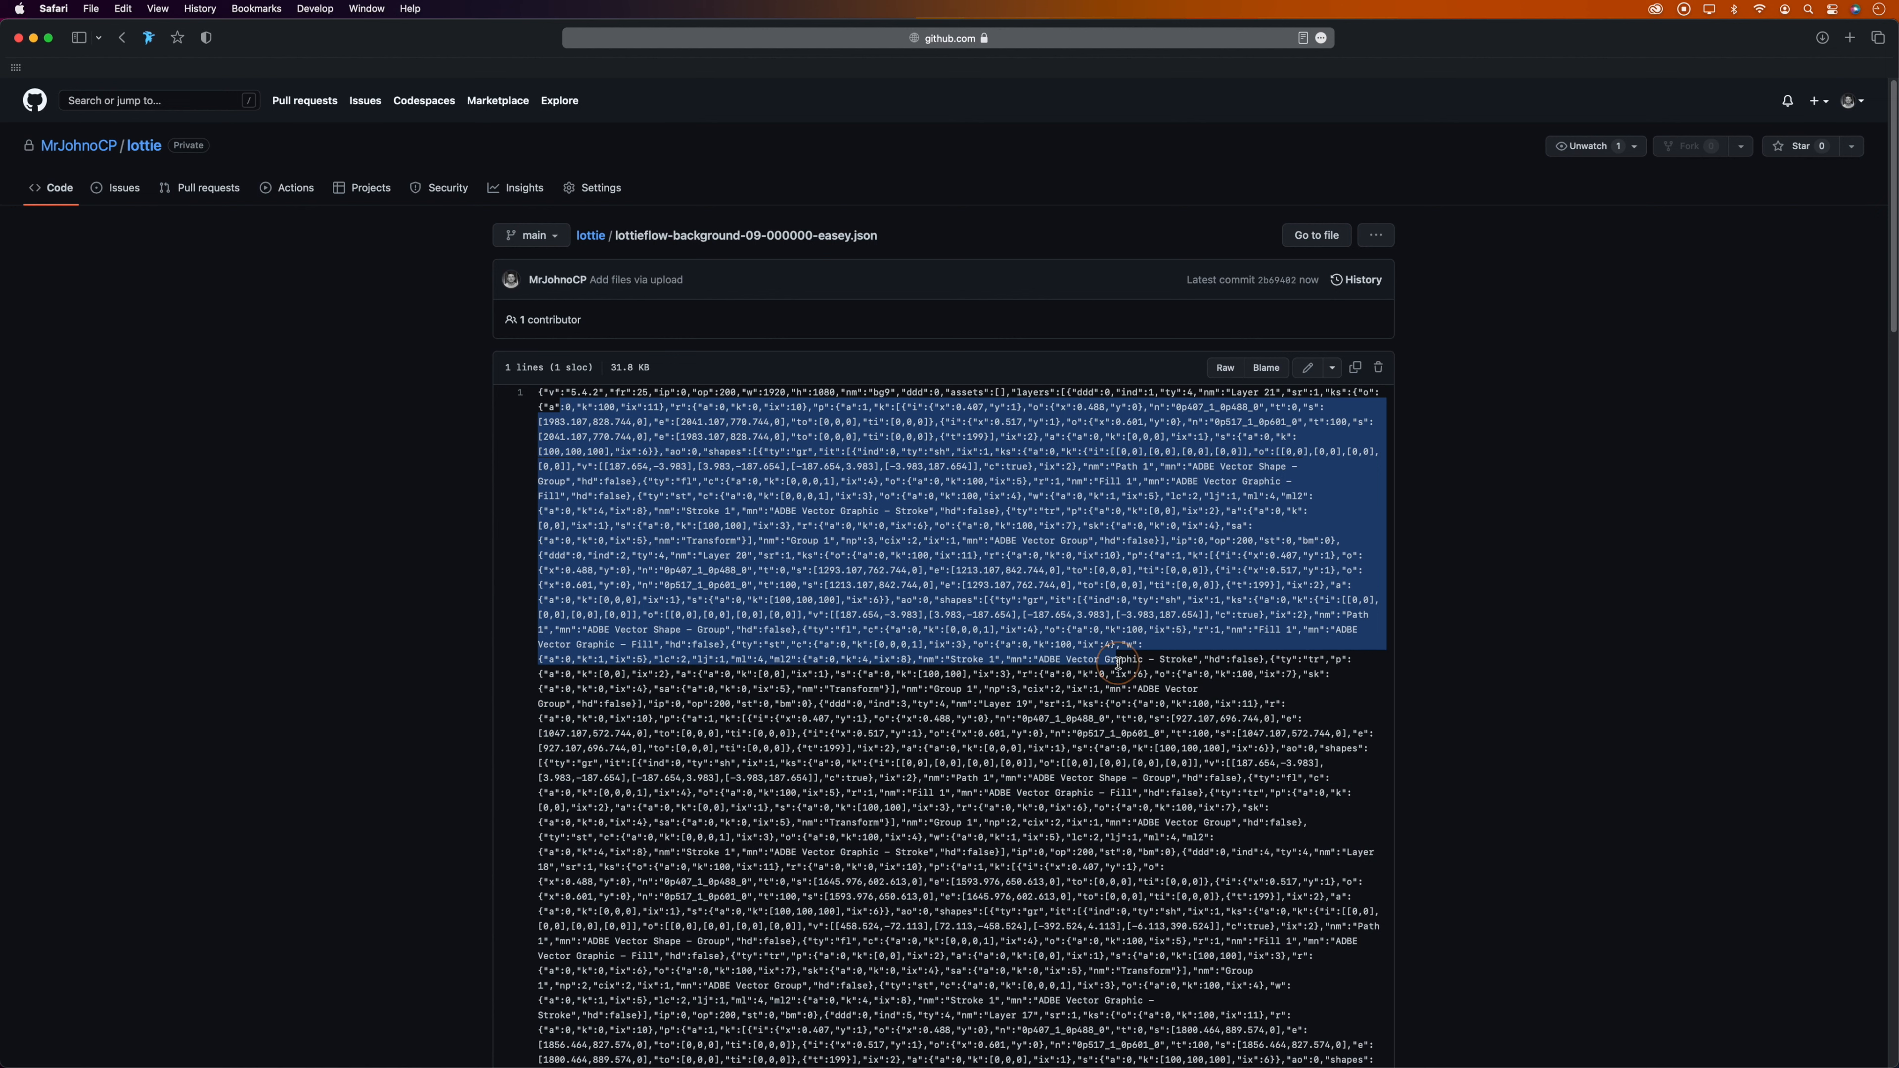
- Show the JSON file as raw data on raw.githubusercontent.com and select its URL
click(1115, 664)
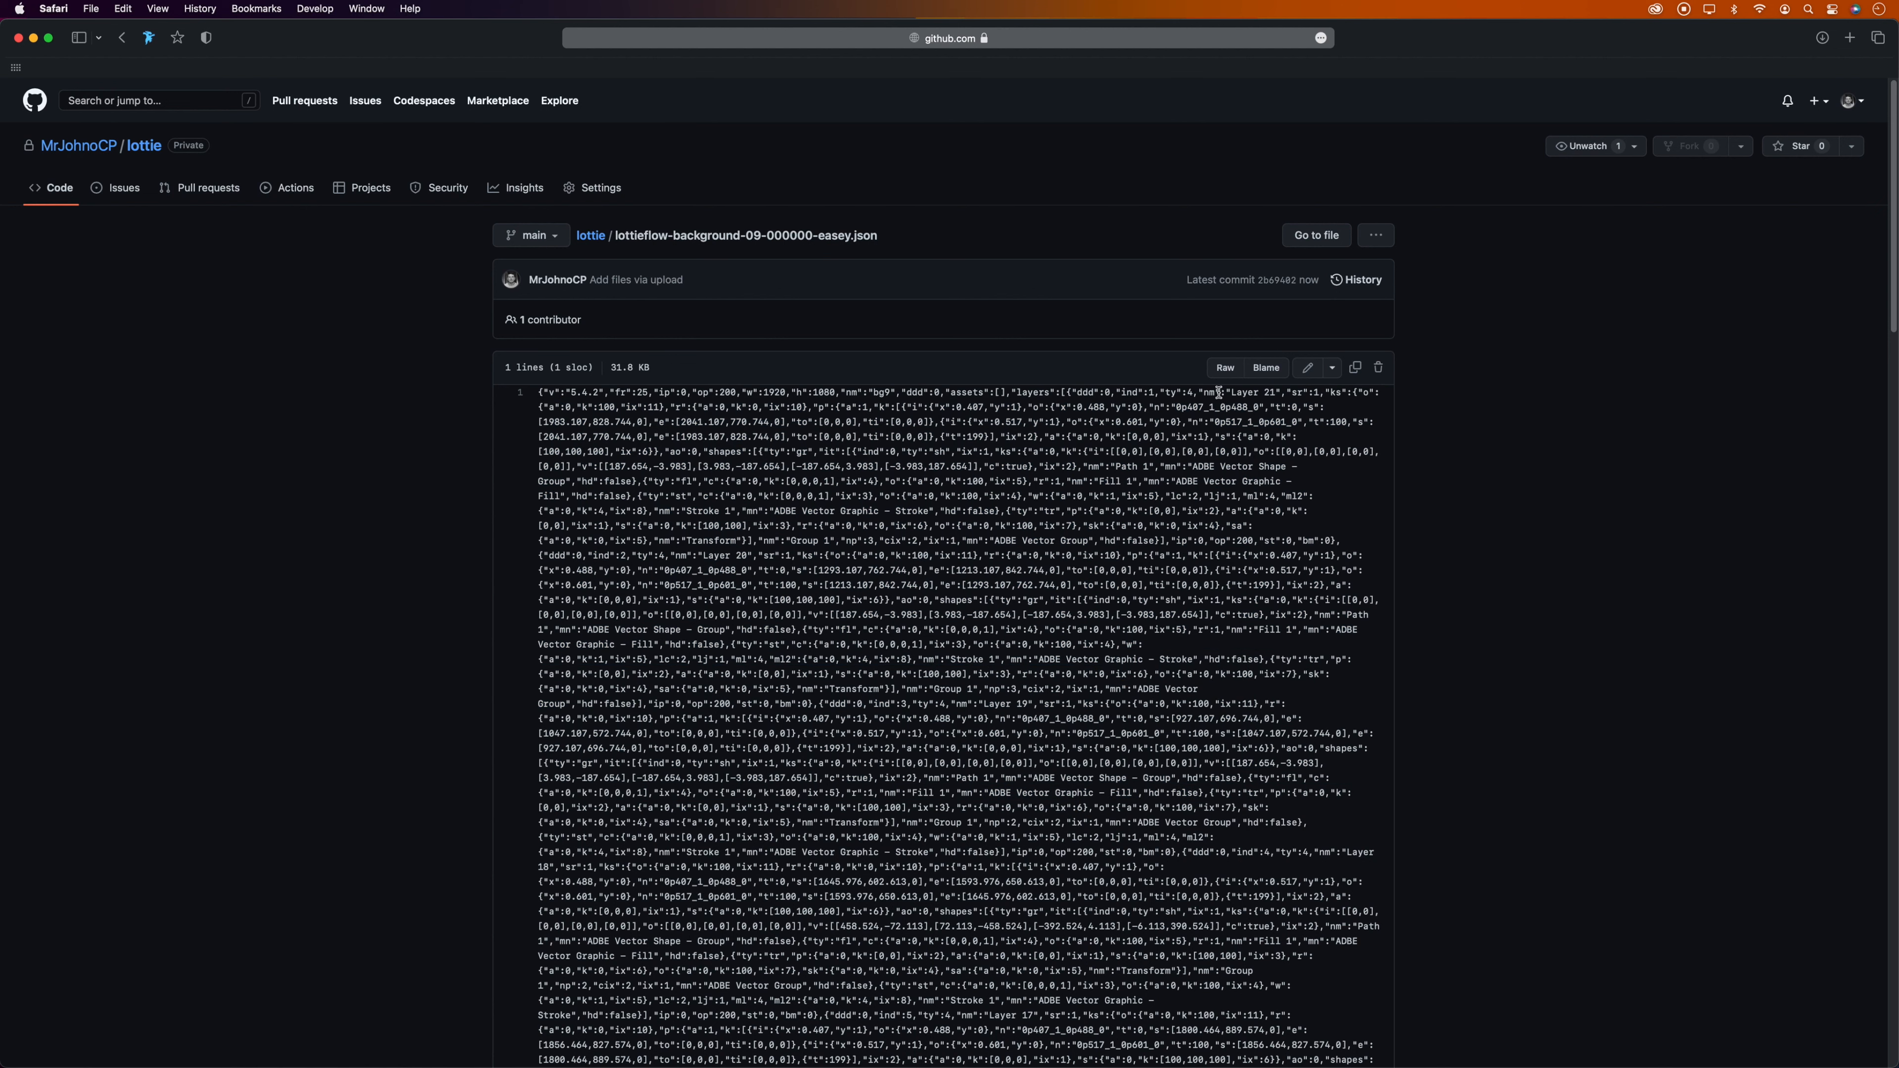
click(1224, 367)
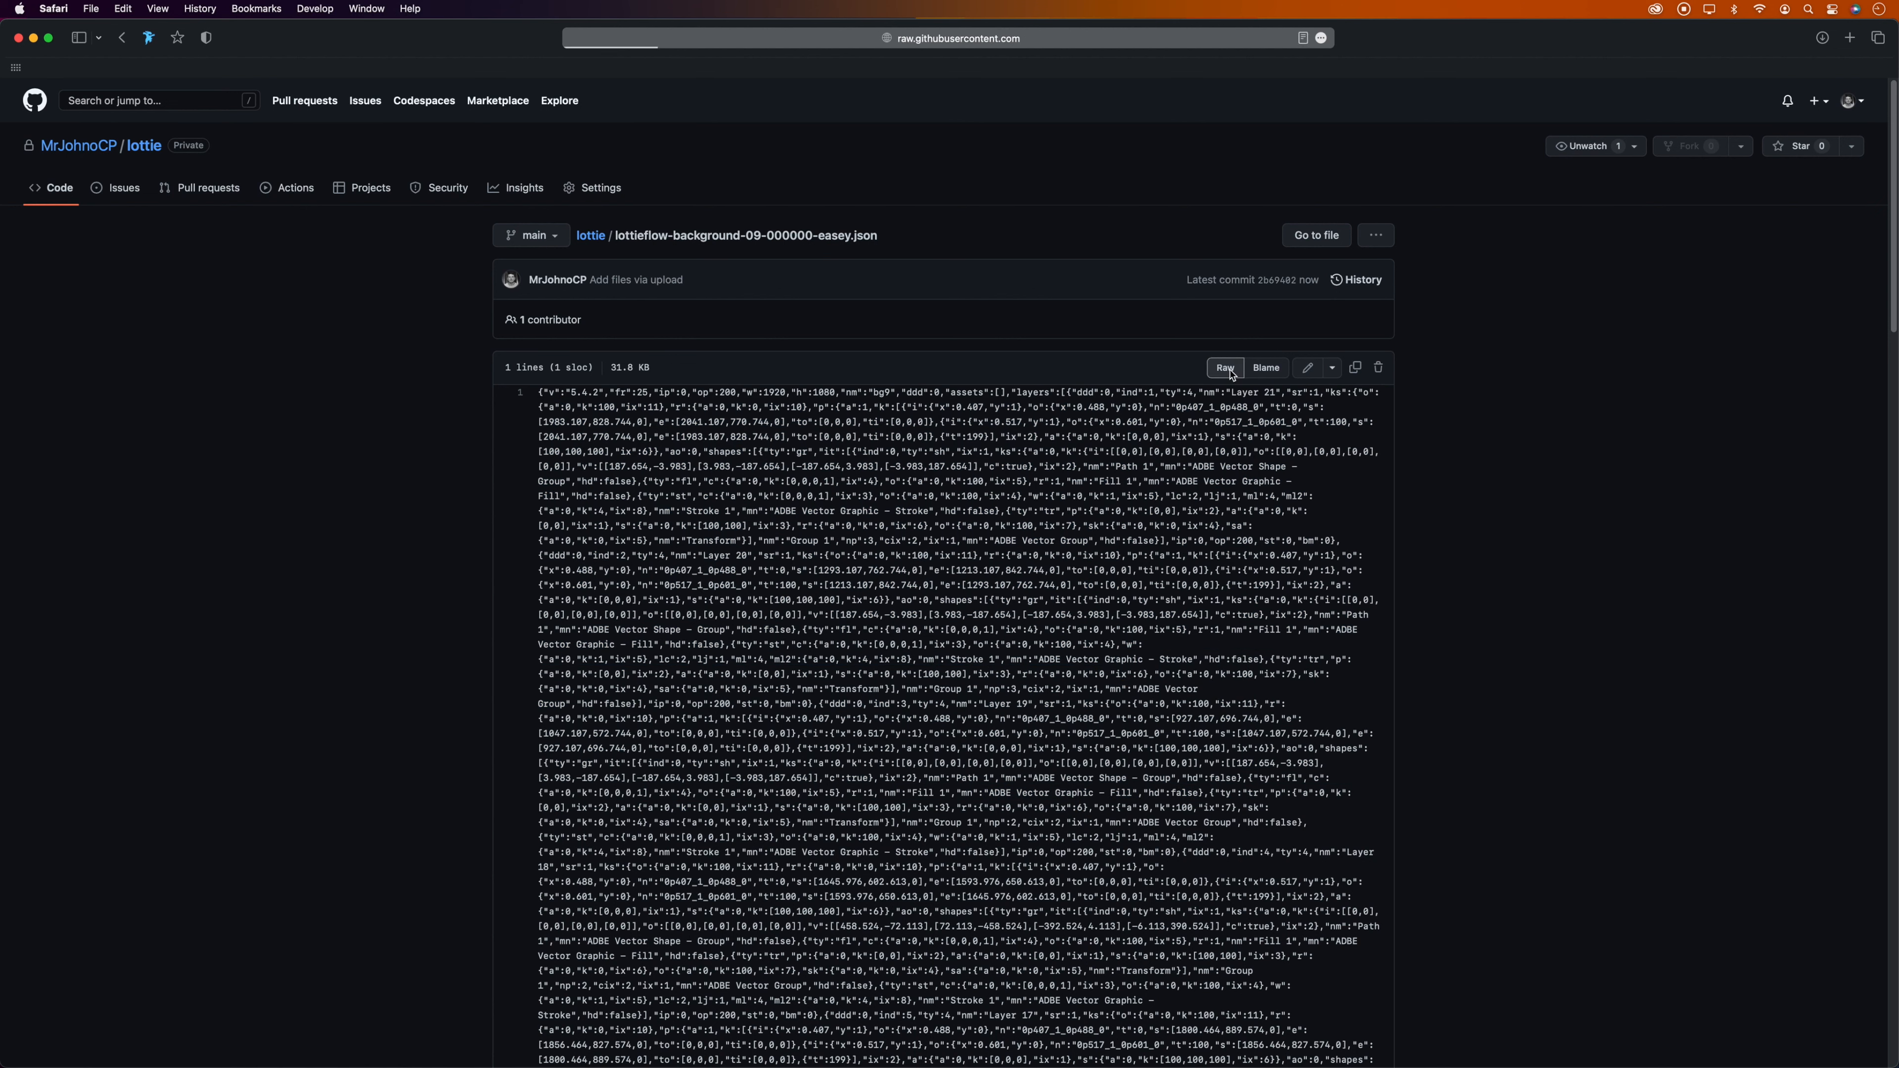
click(1223, 367)
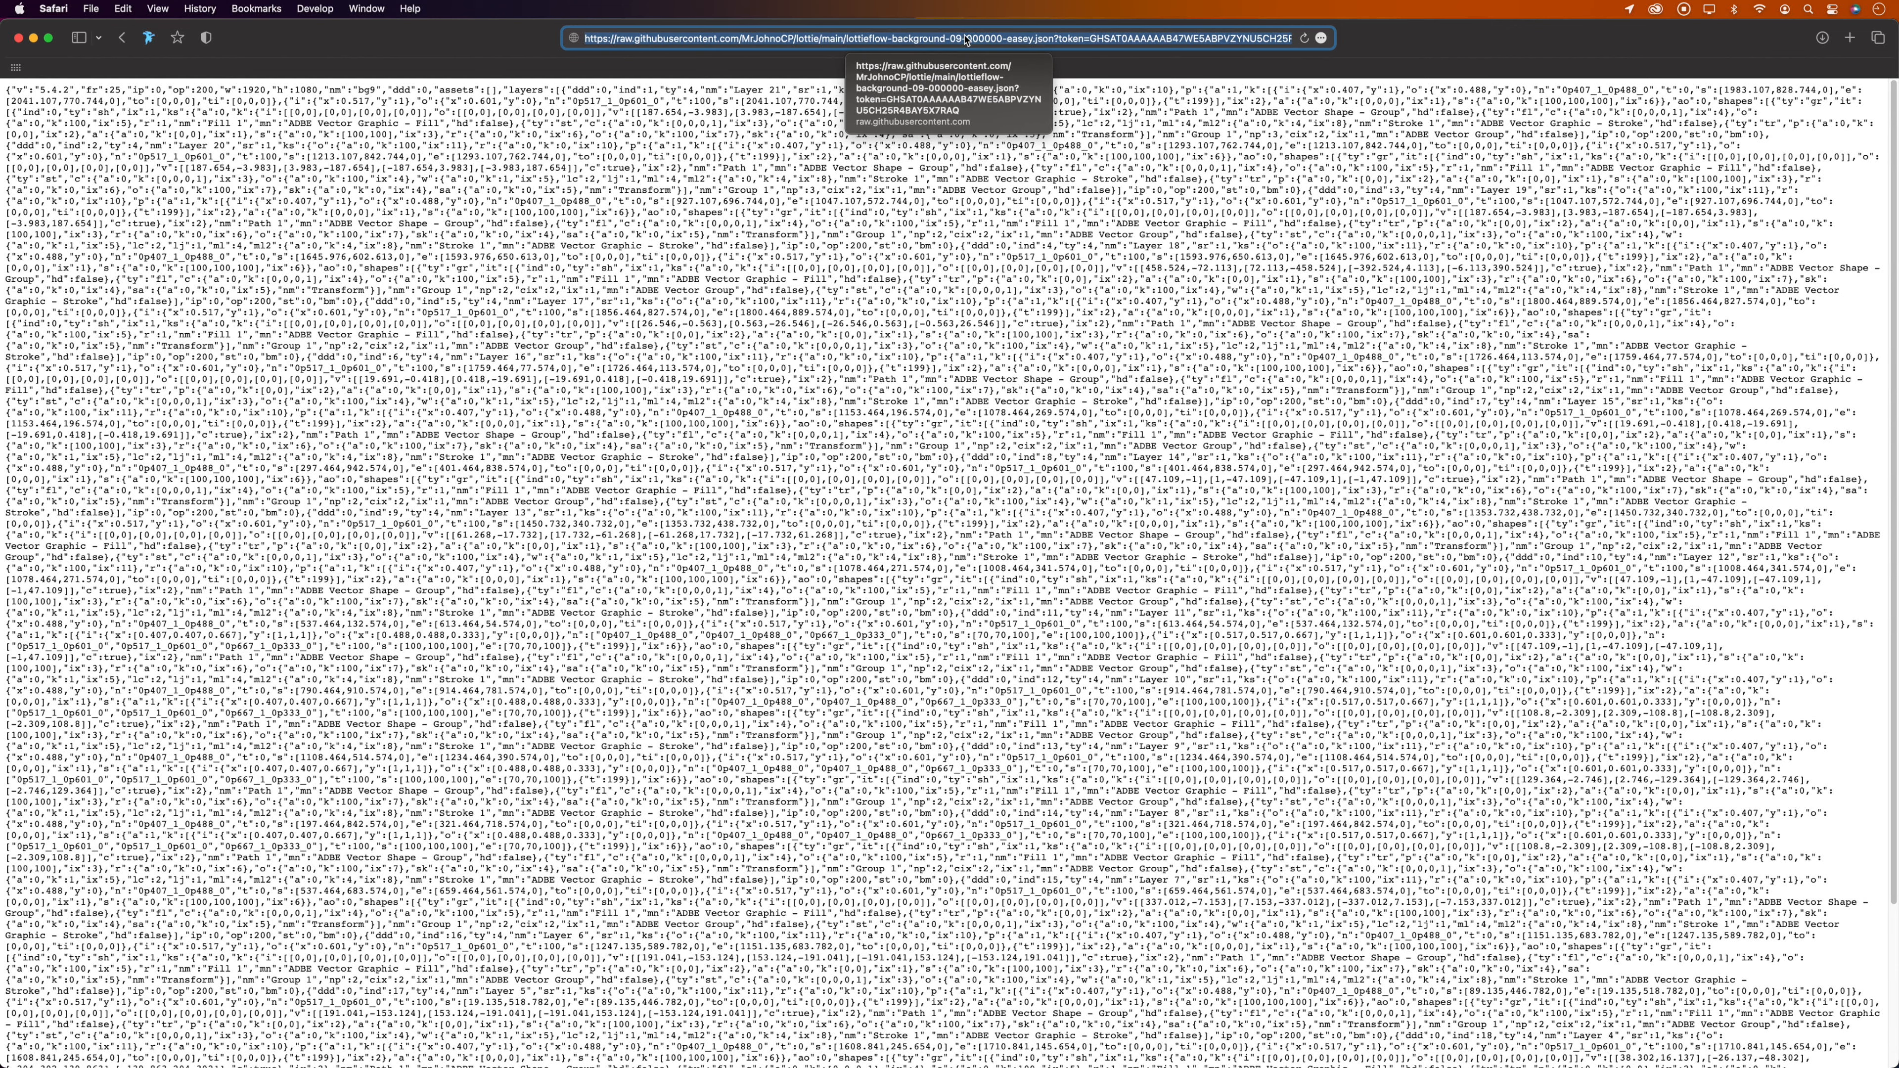